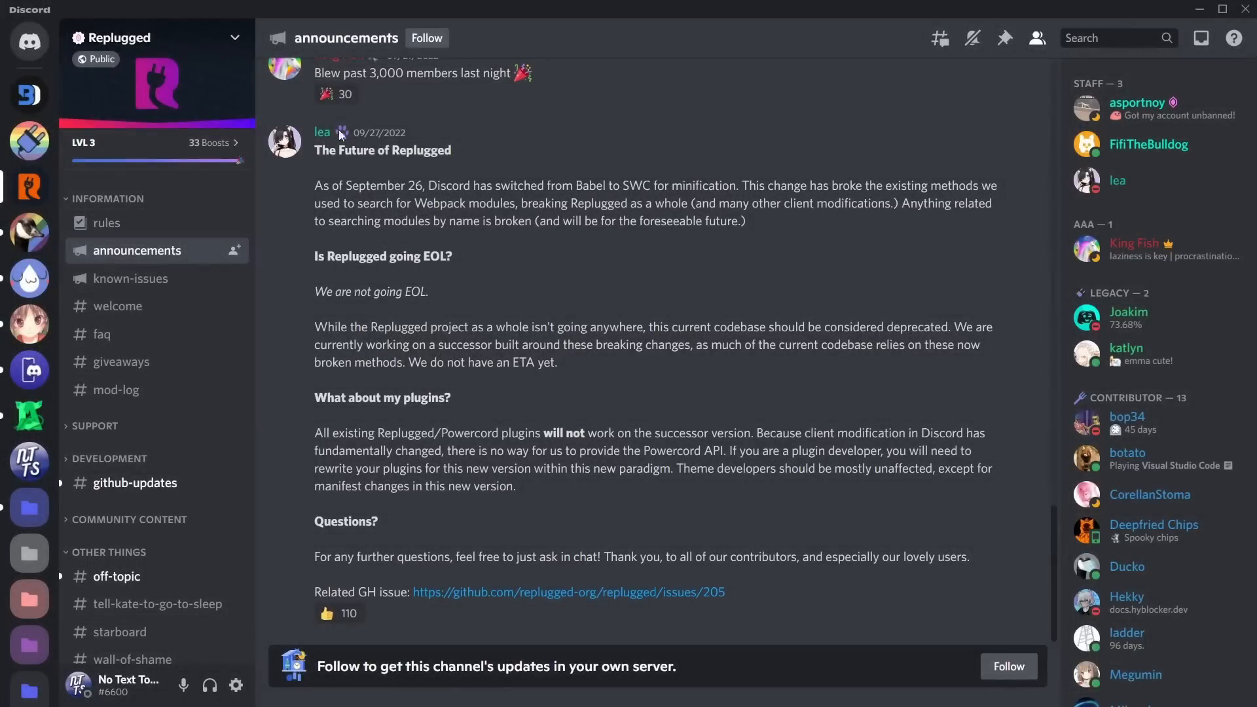
mouse_move(321, 136)
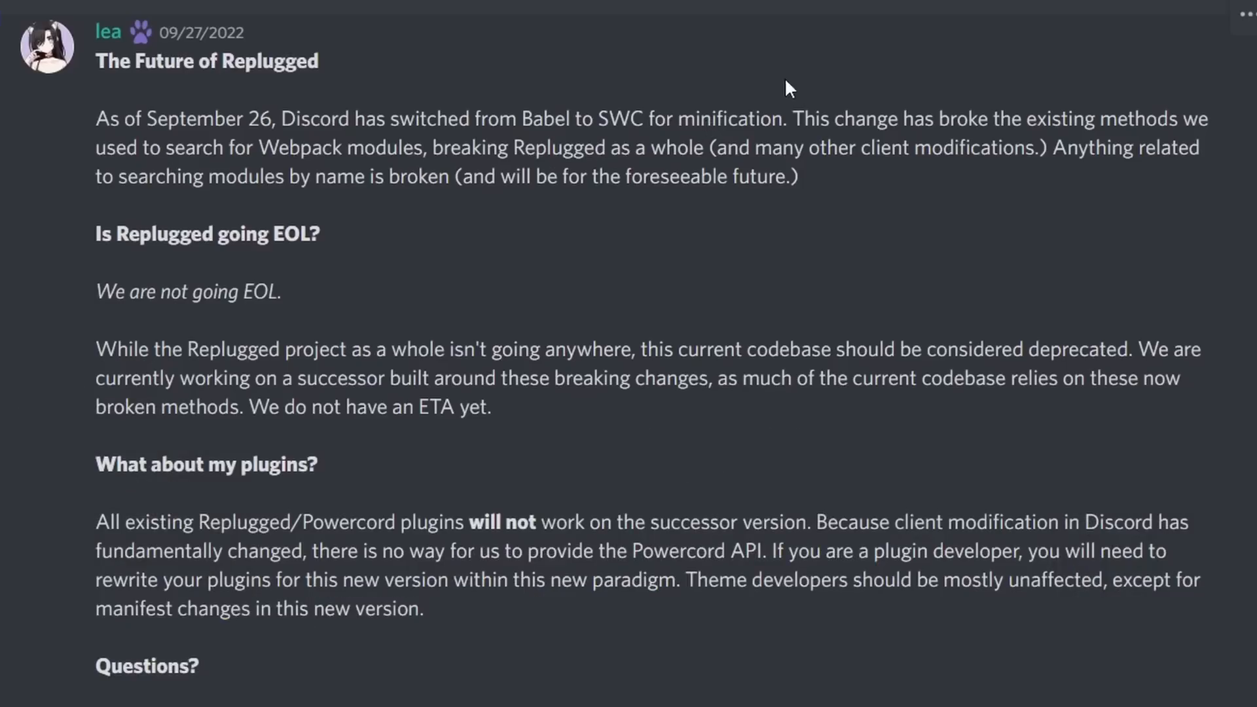
Step: Open BetterDiscord's known-issues forum channel
left_click_drag(792, 118, 1011, 119)
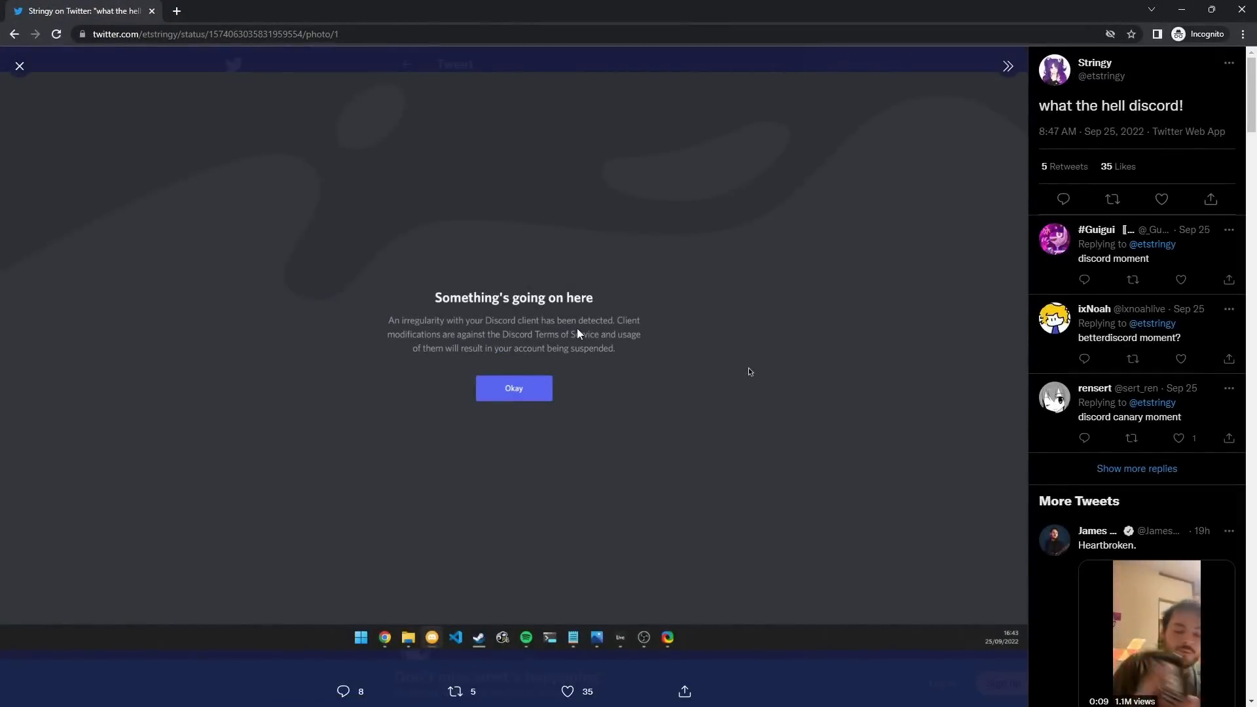
mouse_move(826, 448)
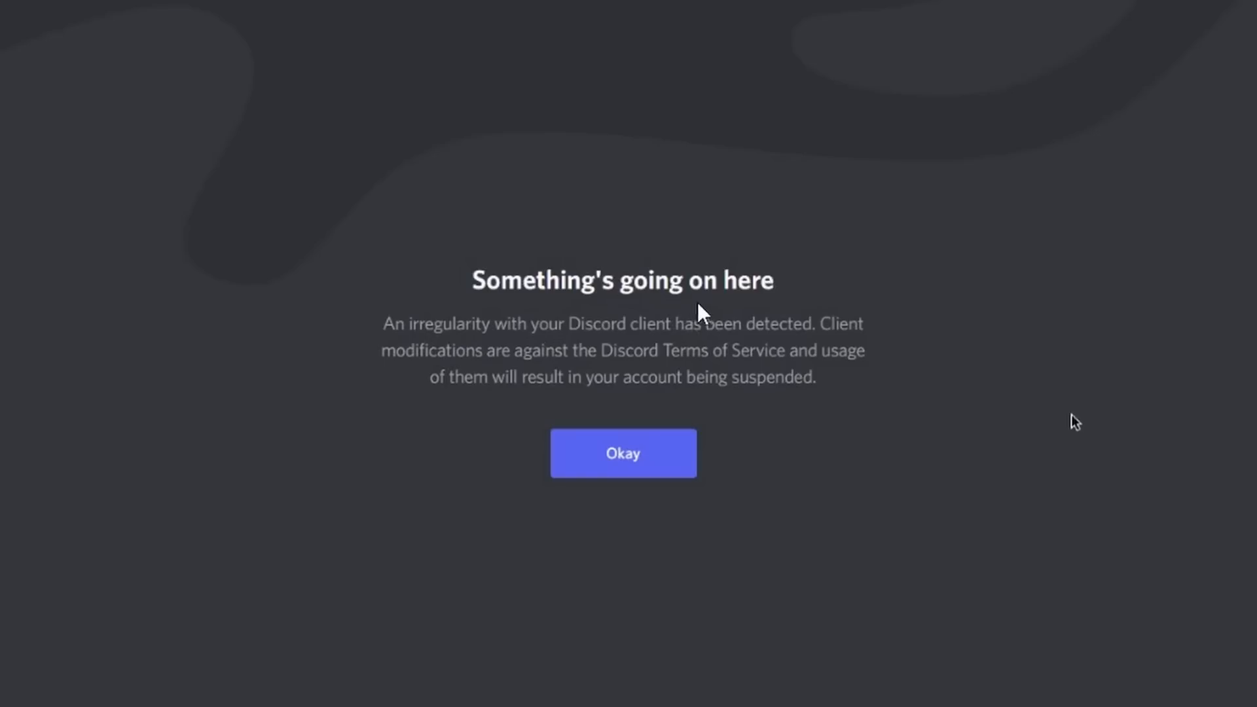
mouse_move(767, 368)
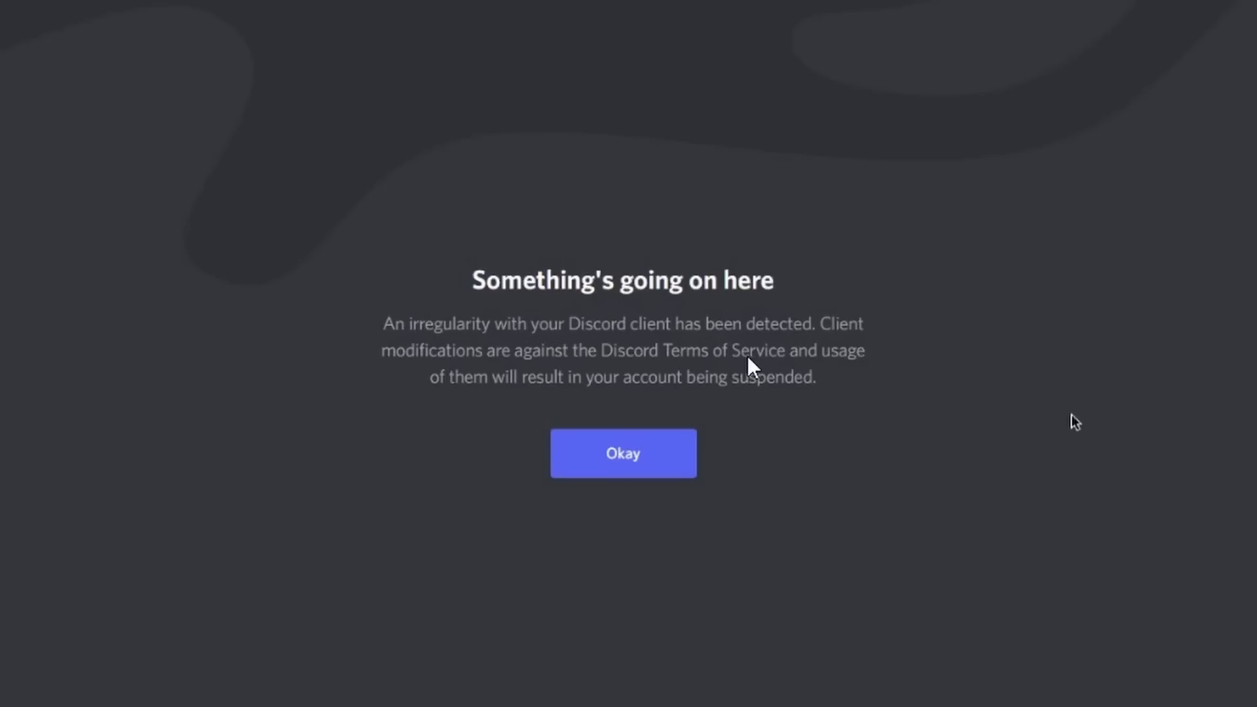
left_click(622, 453)
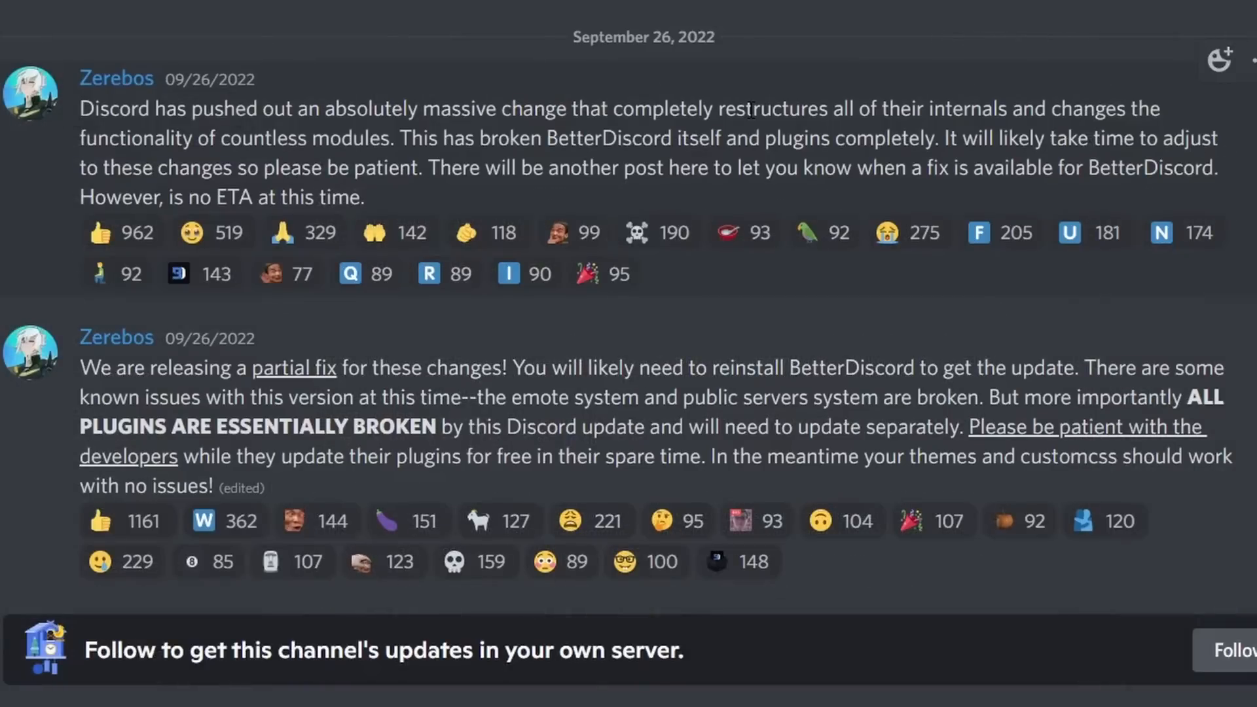
mouse_move(589, 217)
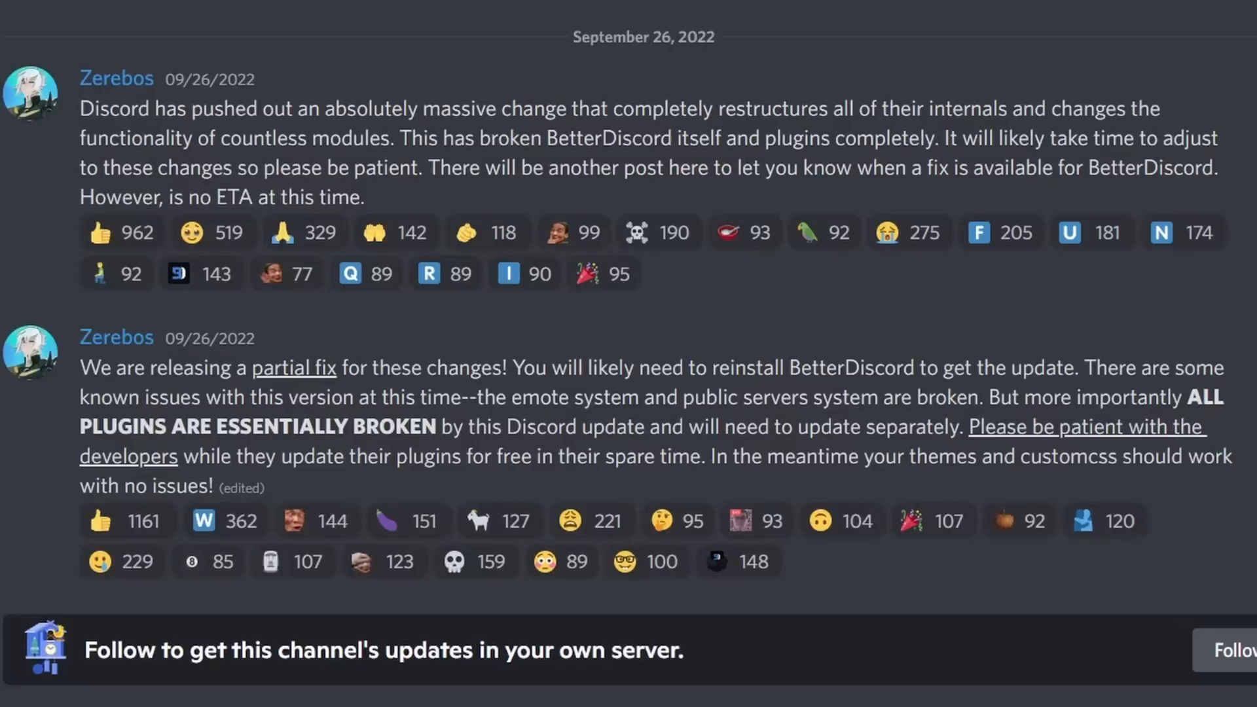
left_click(125, 521)
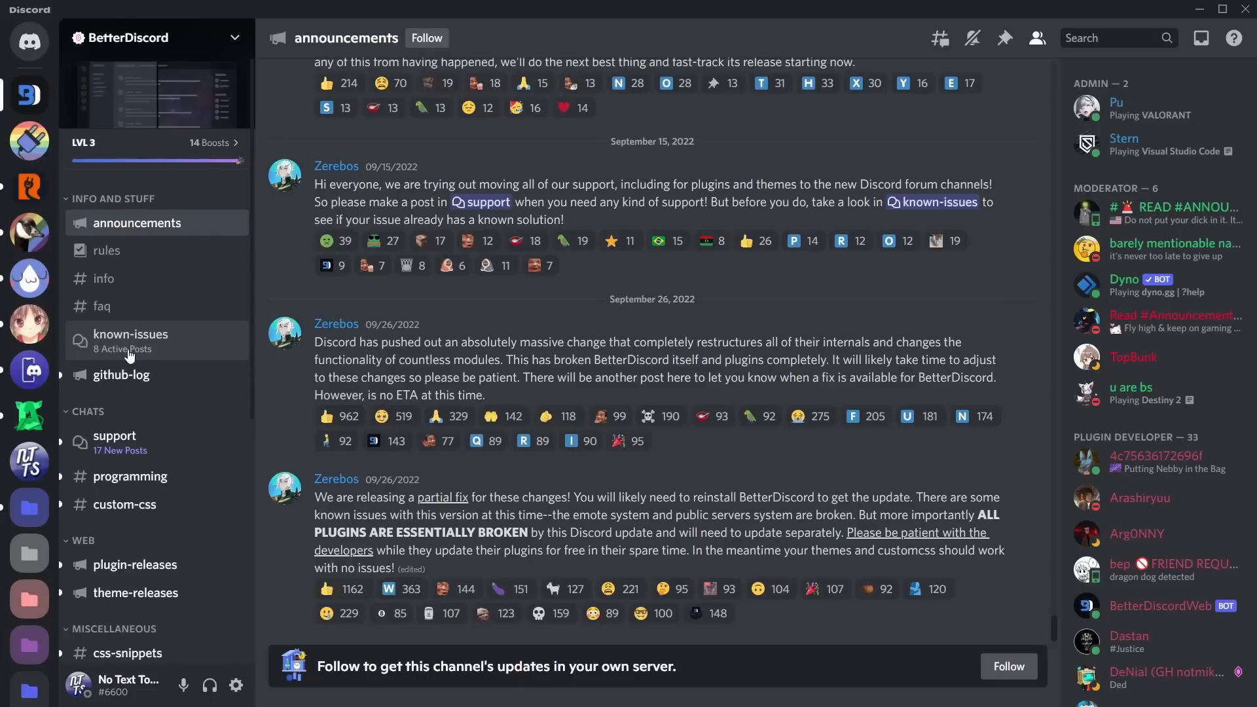
left_click(130, 335)
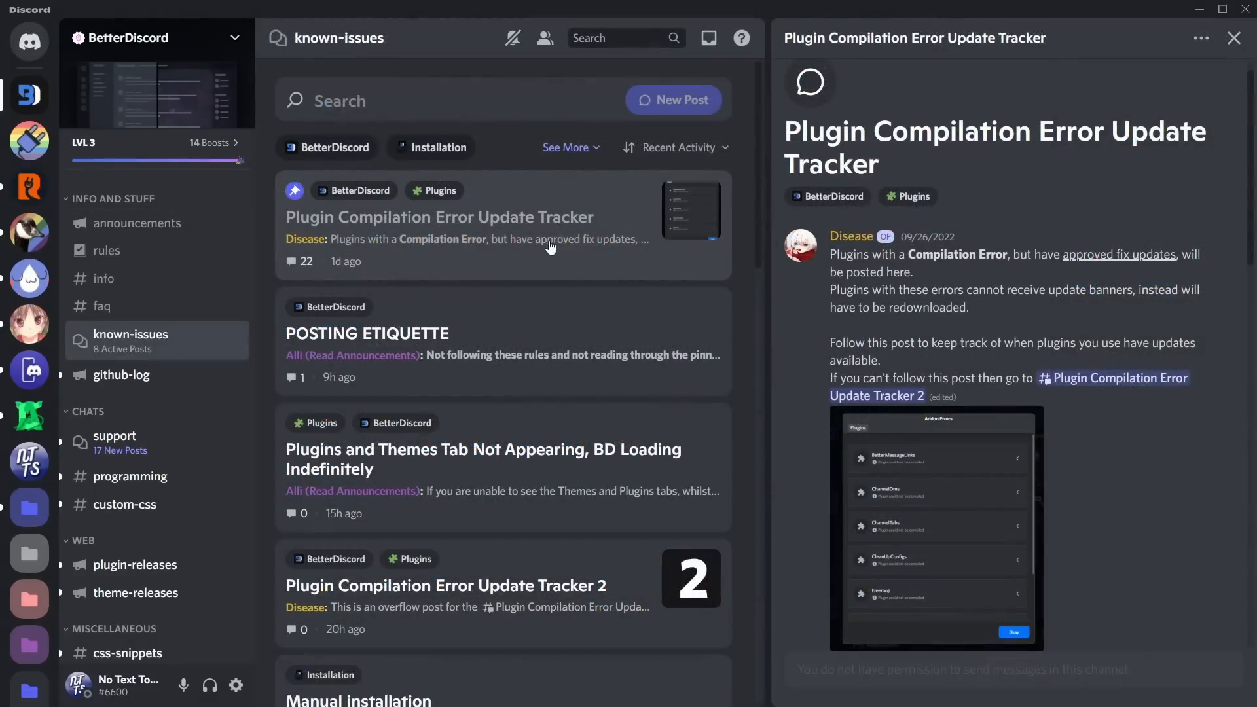
Step: Open the Plugin Compilation Error Update Tracker post and scroll through its fix updates and dropped-support notes
left_click(1222, 8)
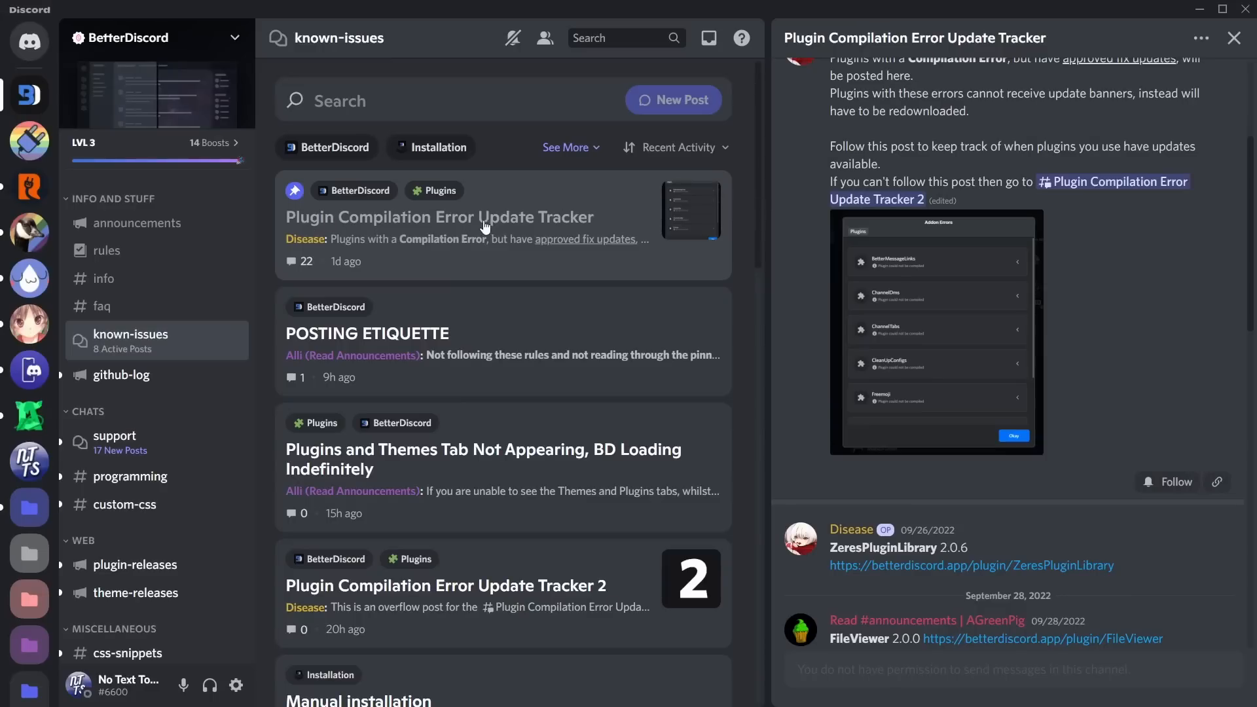
scroll("down", 3)
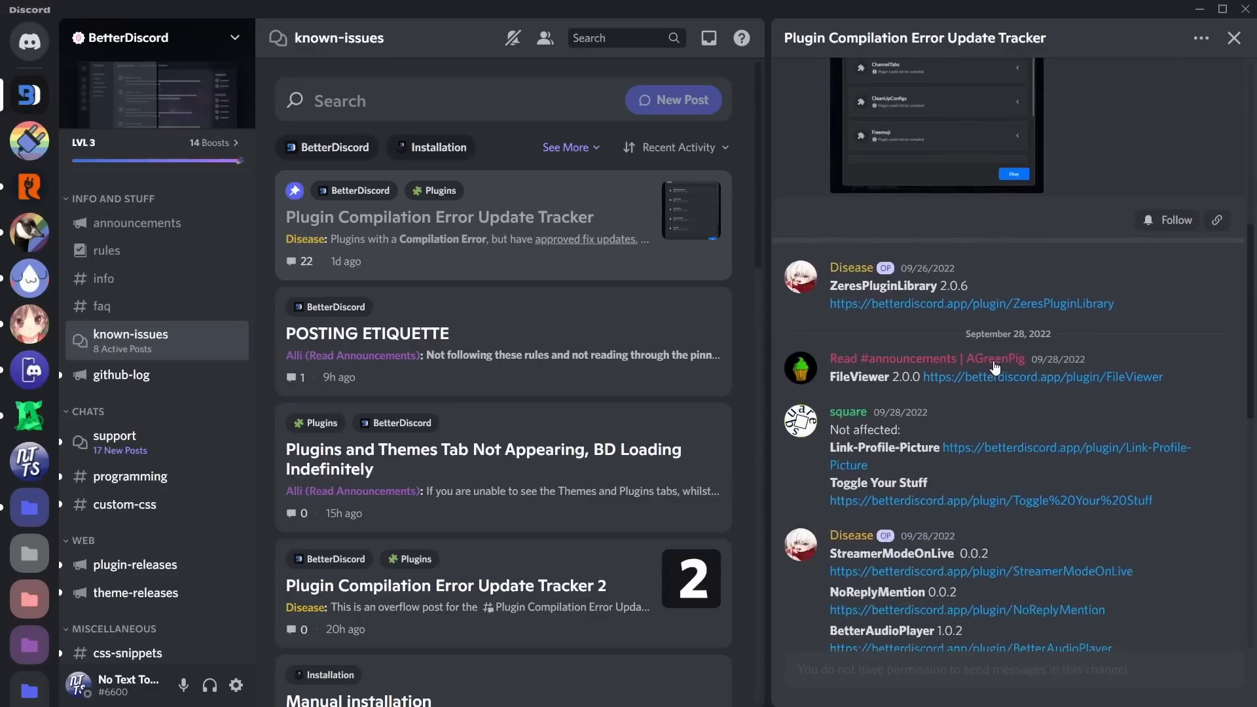
mouse_move(926, 358)
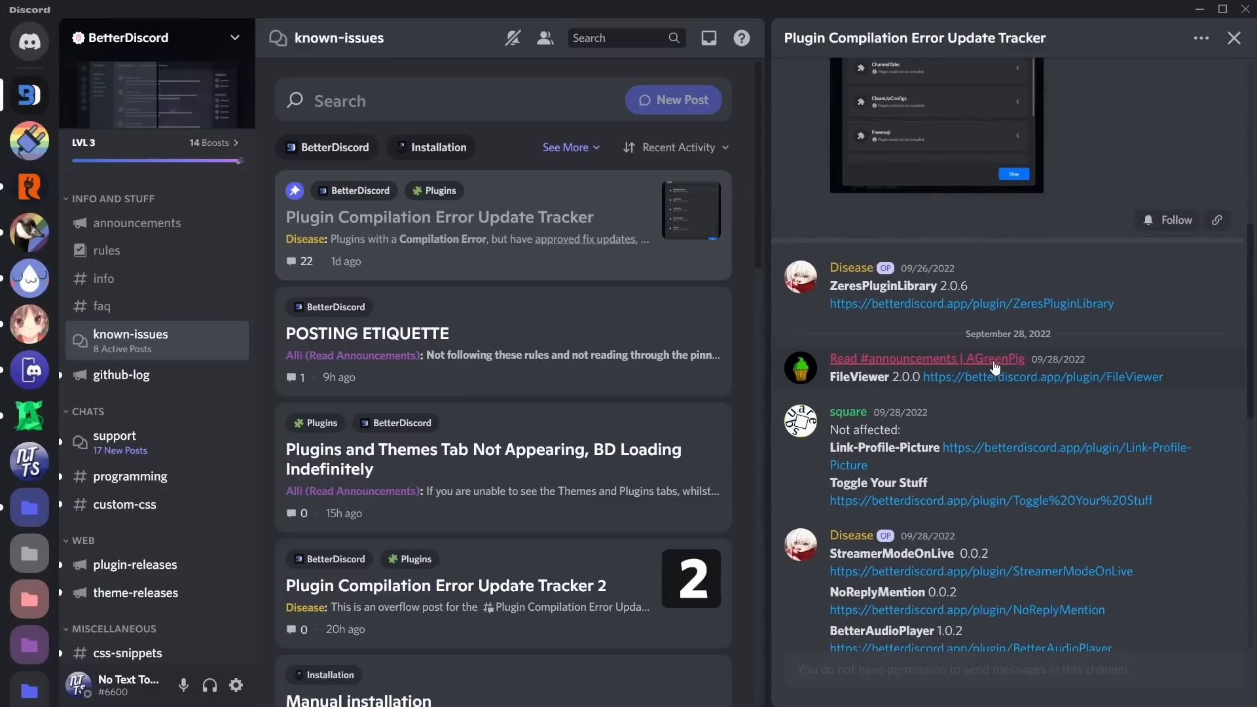
scroll("down", 3)
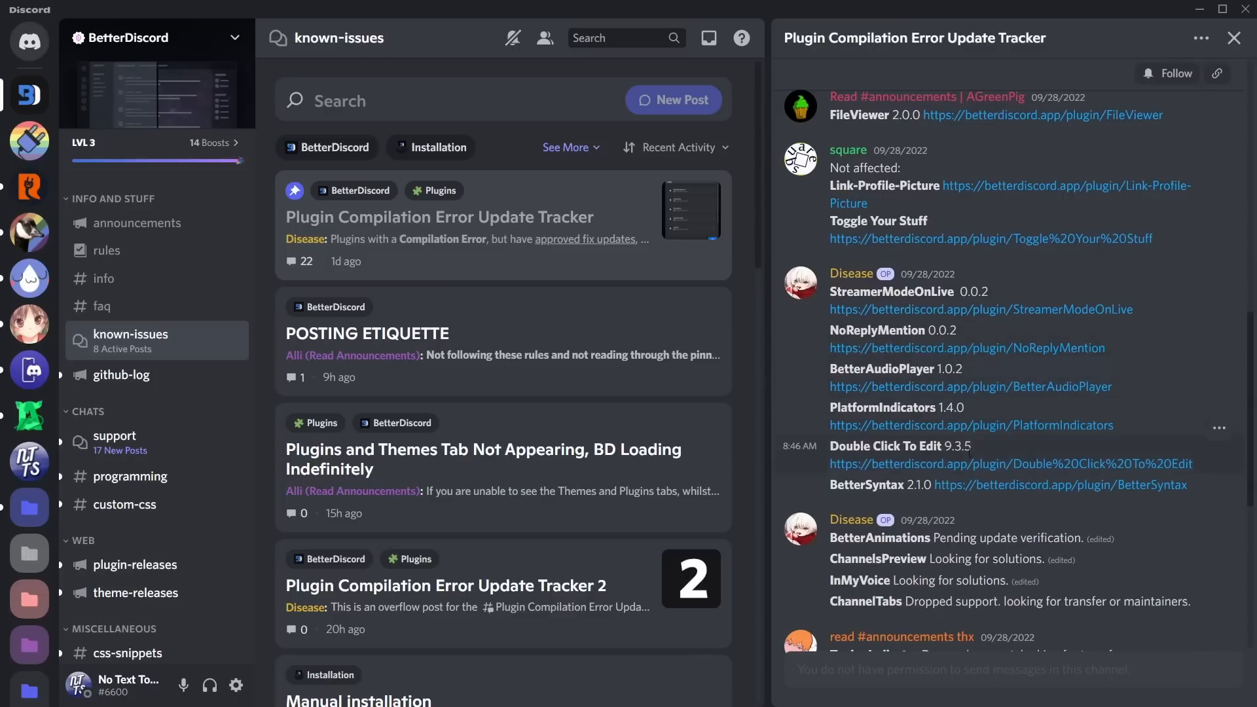
mouse_move(1054, 484)
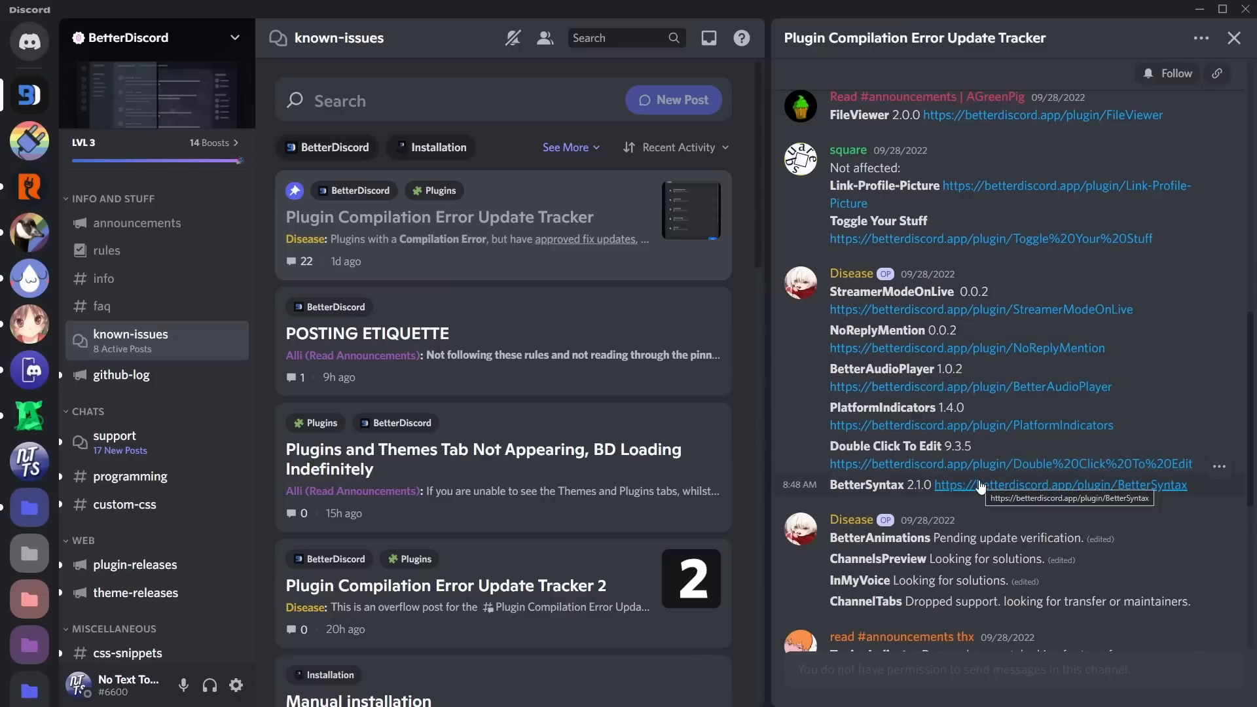
scroll("down", 3)
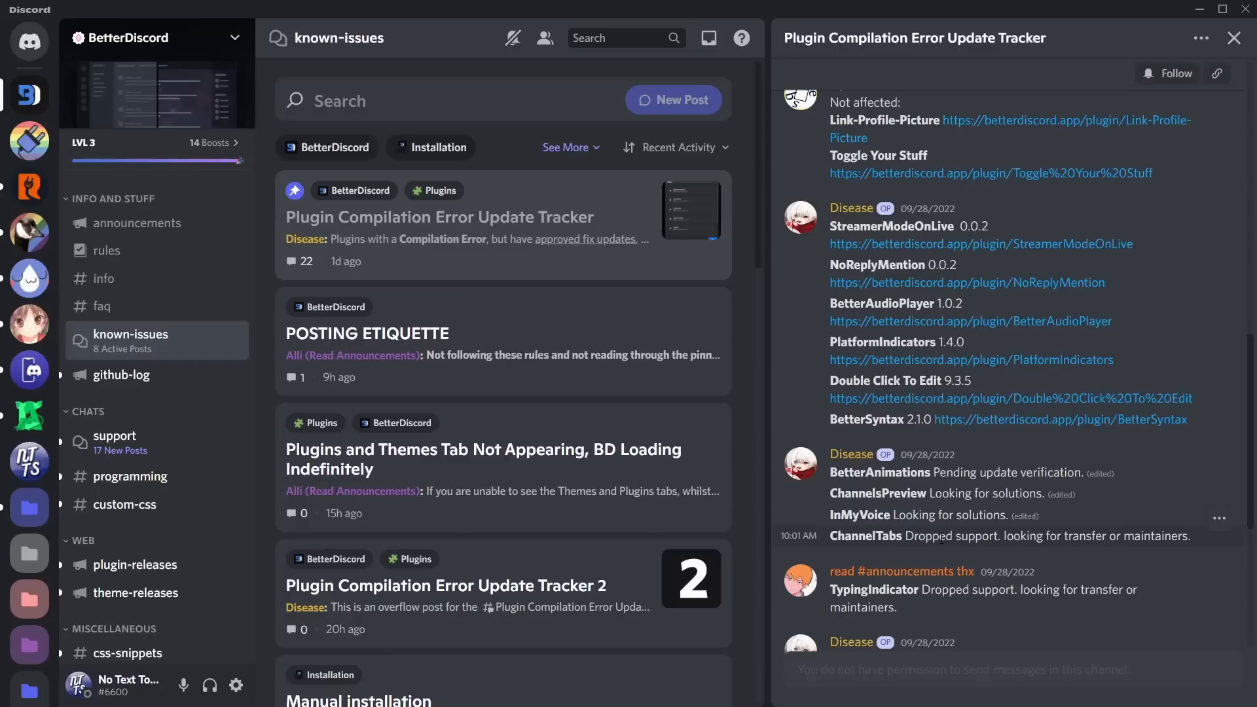
mouse_move(30, 140)
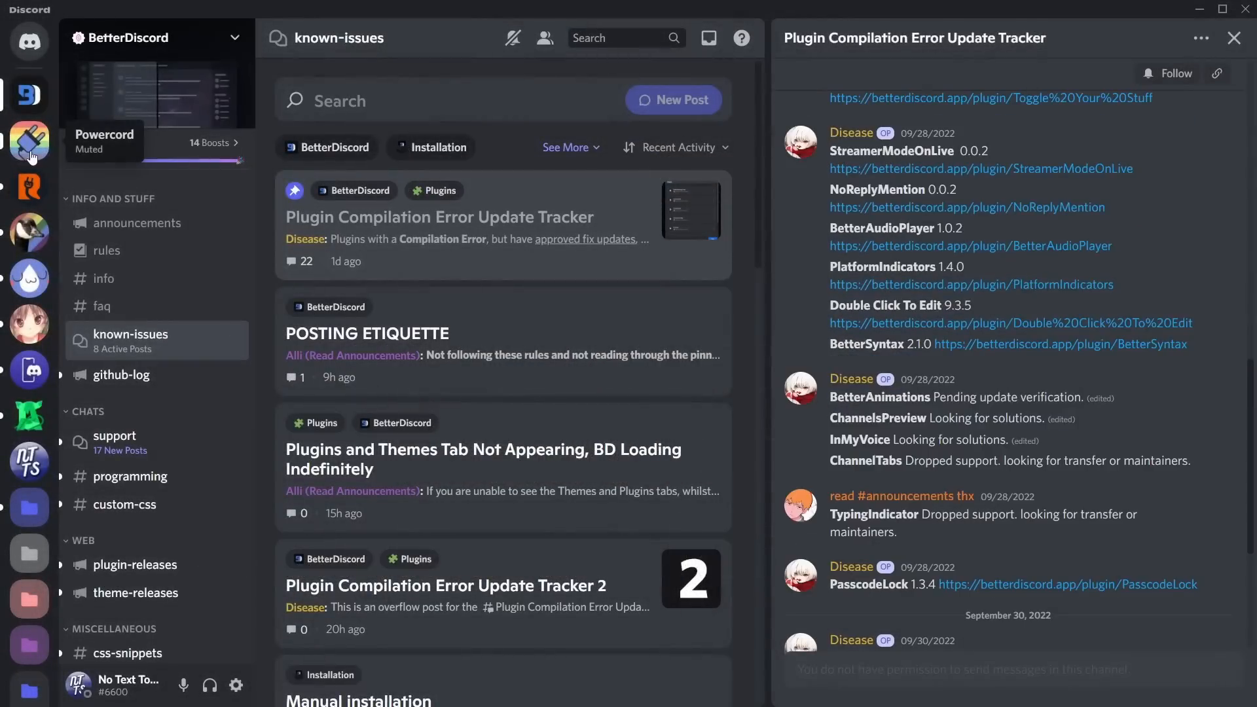
Step: Switch to the Powercord server's #eol channel showing the end-of-life announcement
left_click(29, 142)
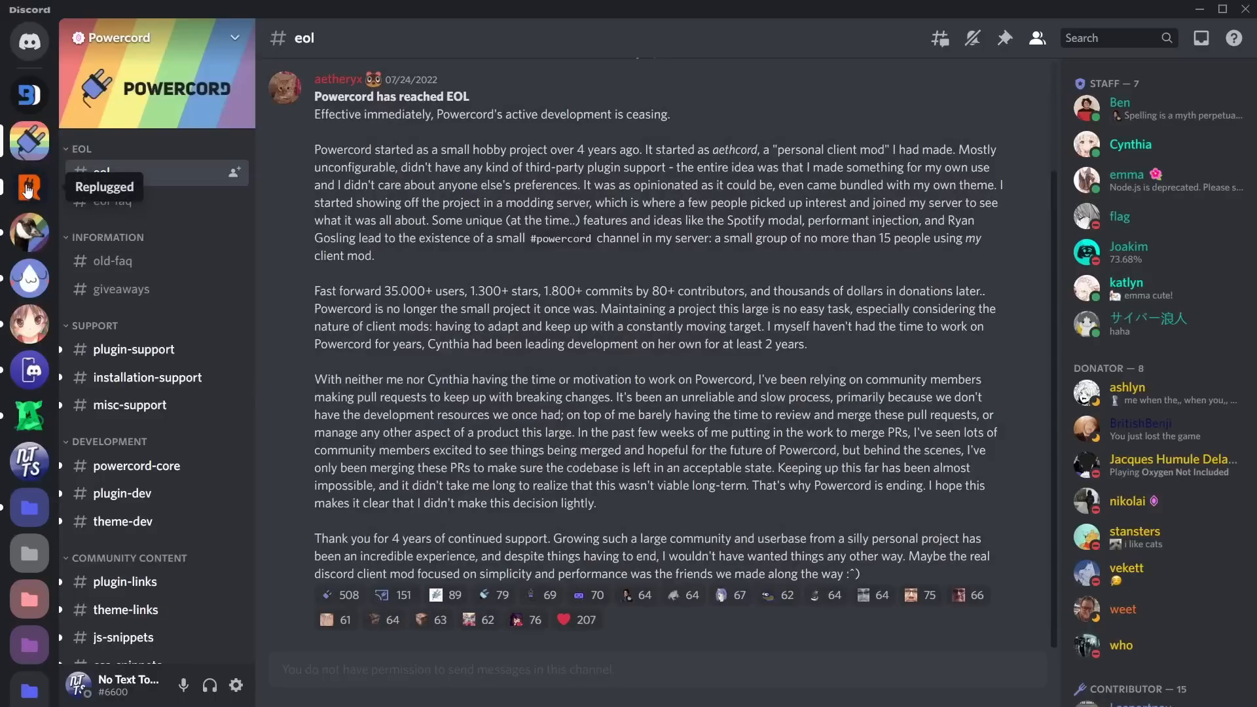
Step: Switch to the Replugged server's 'Future of Replugged' announcement about the deprecated codebase
left_click(29, 187)
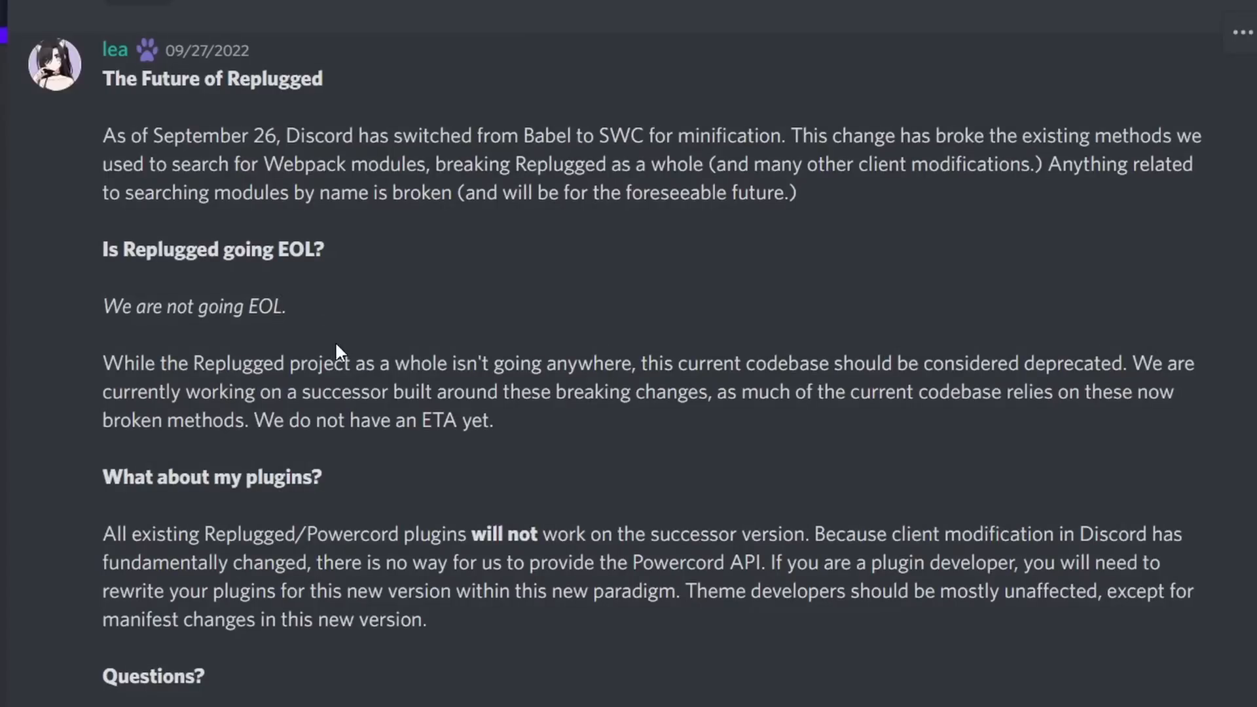
mouse_move(354, 358)
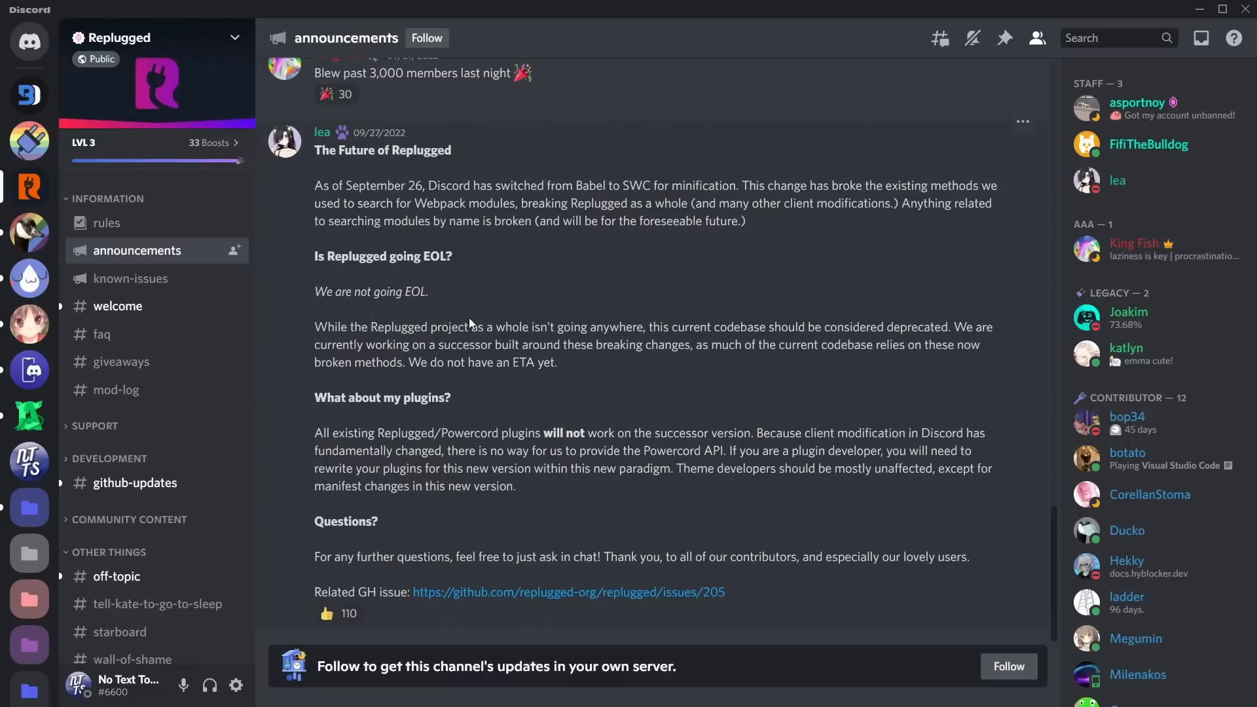
mouse_move(659, 322)
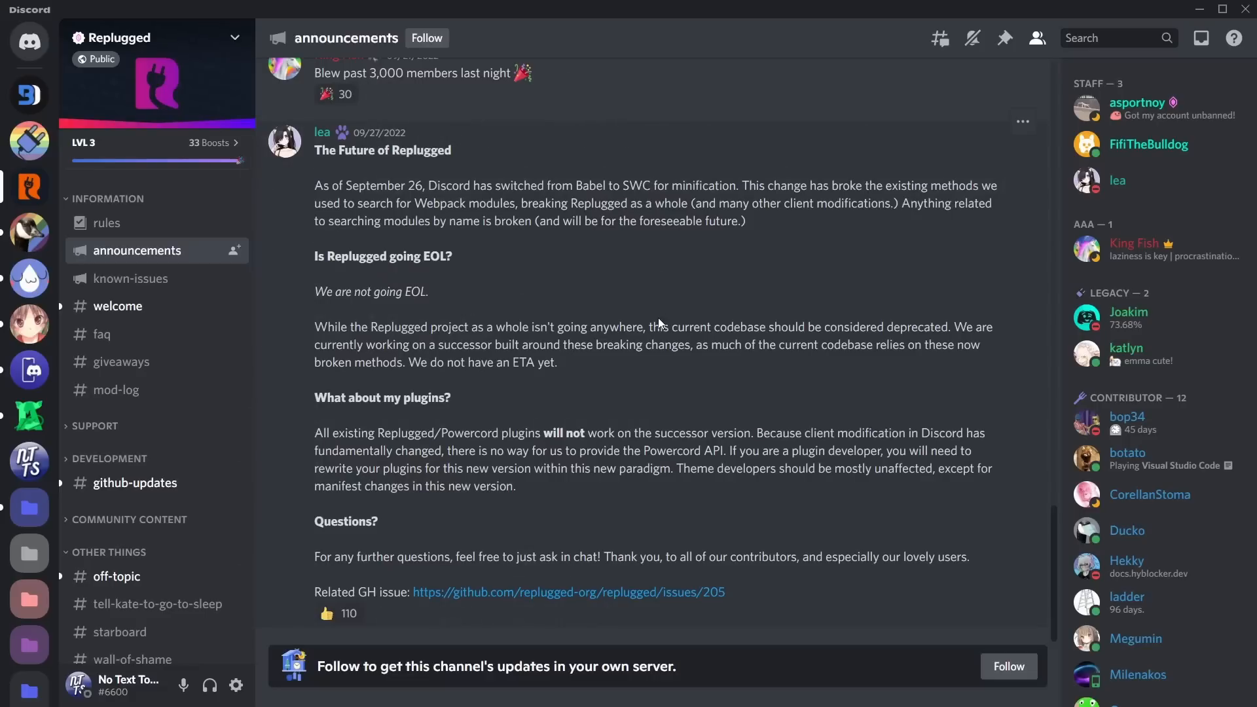
mouse_move(607, 324)
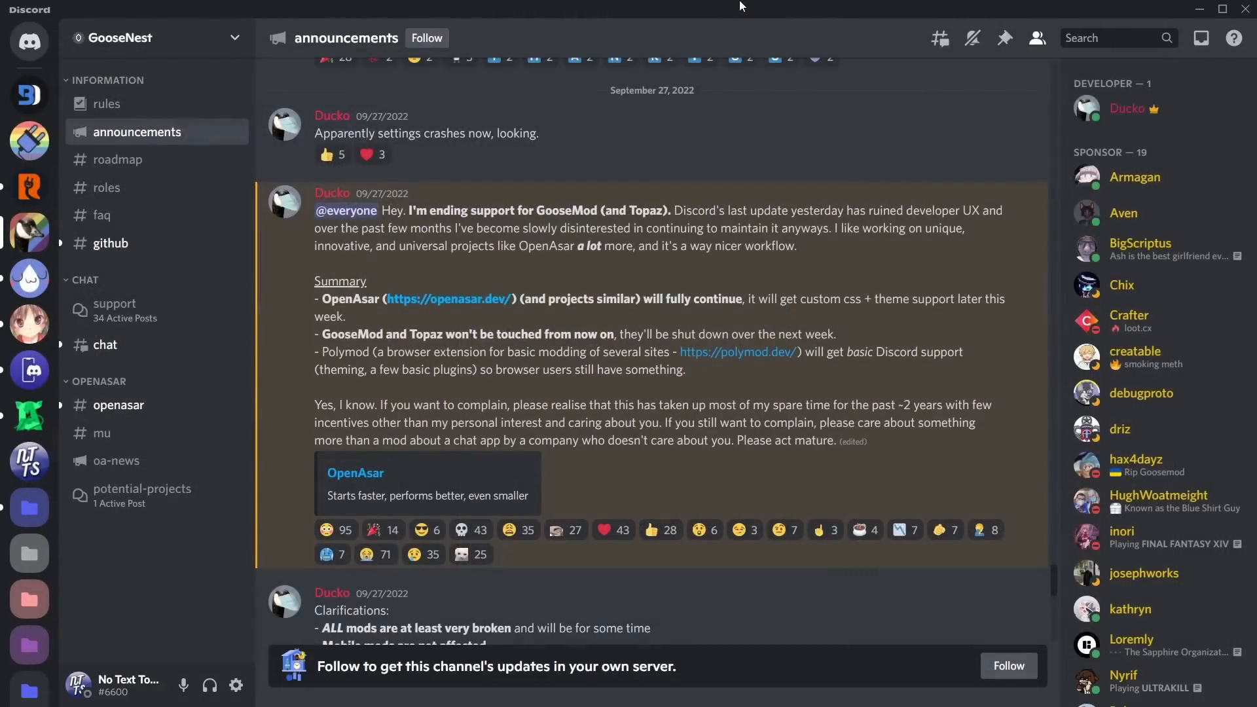
mouse_move(726, 199)
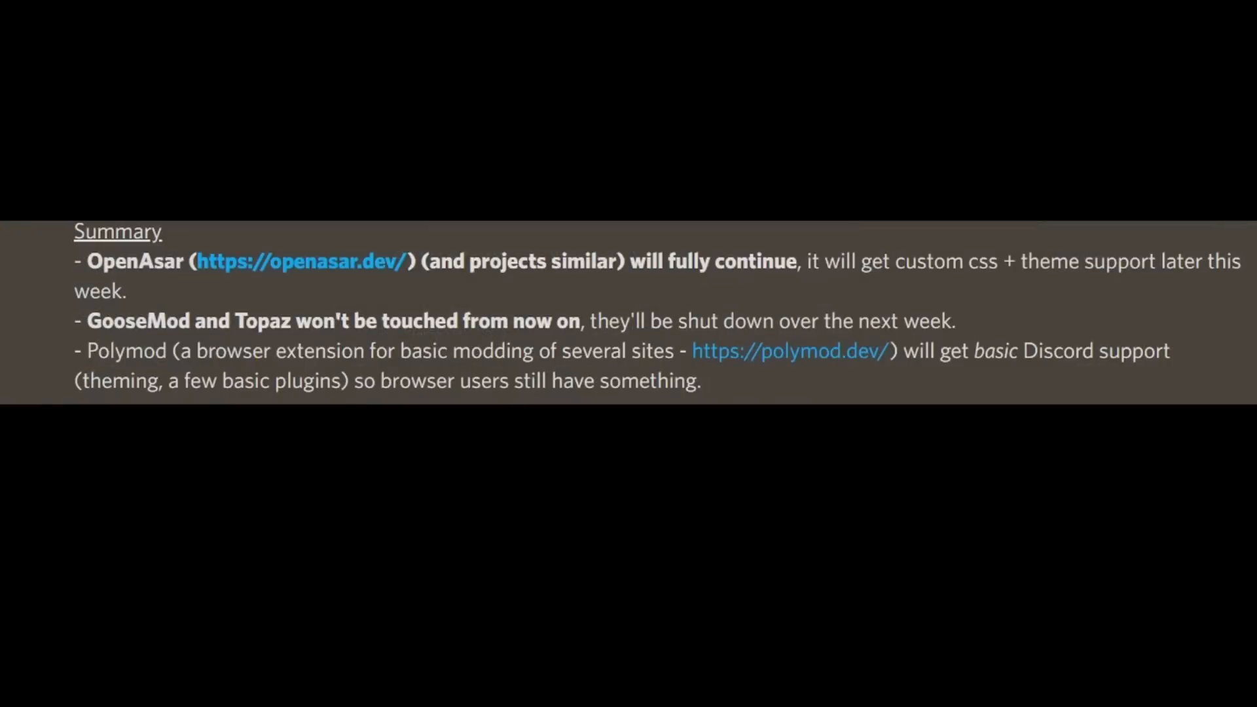
mouse_move(1175, 383)
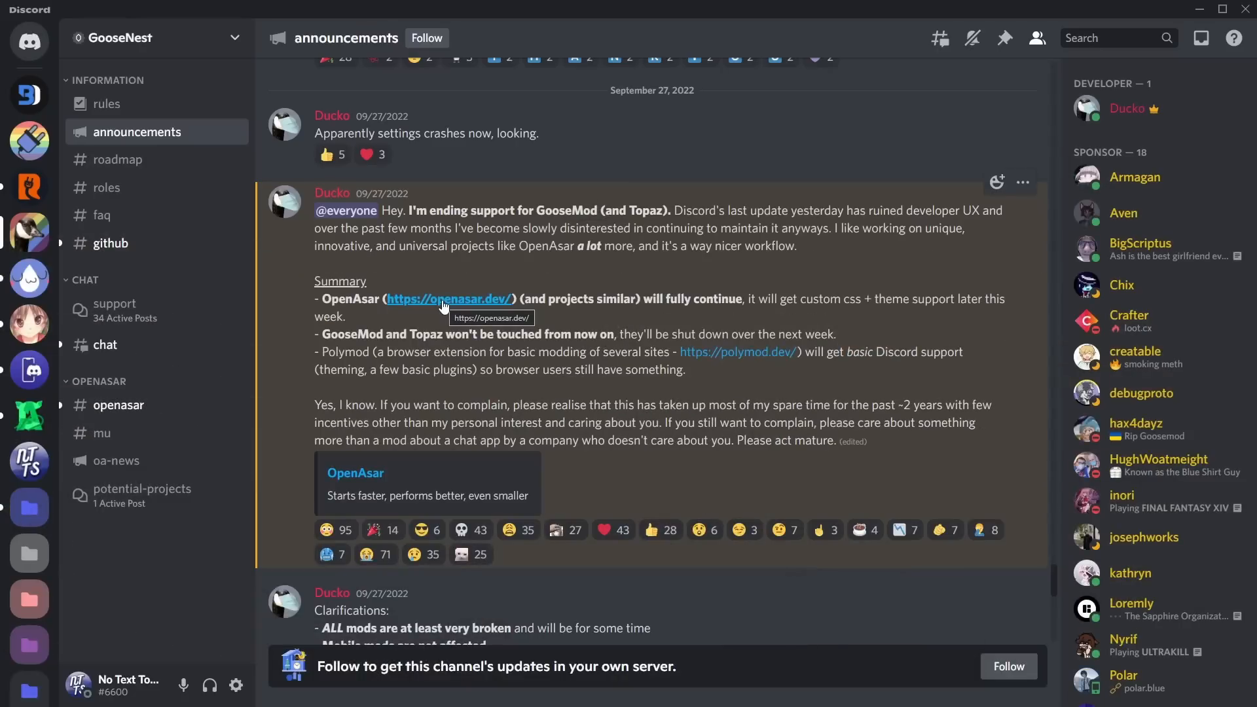
mouse_move(985, 335)
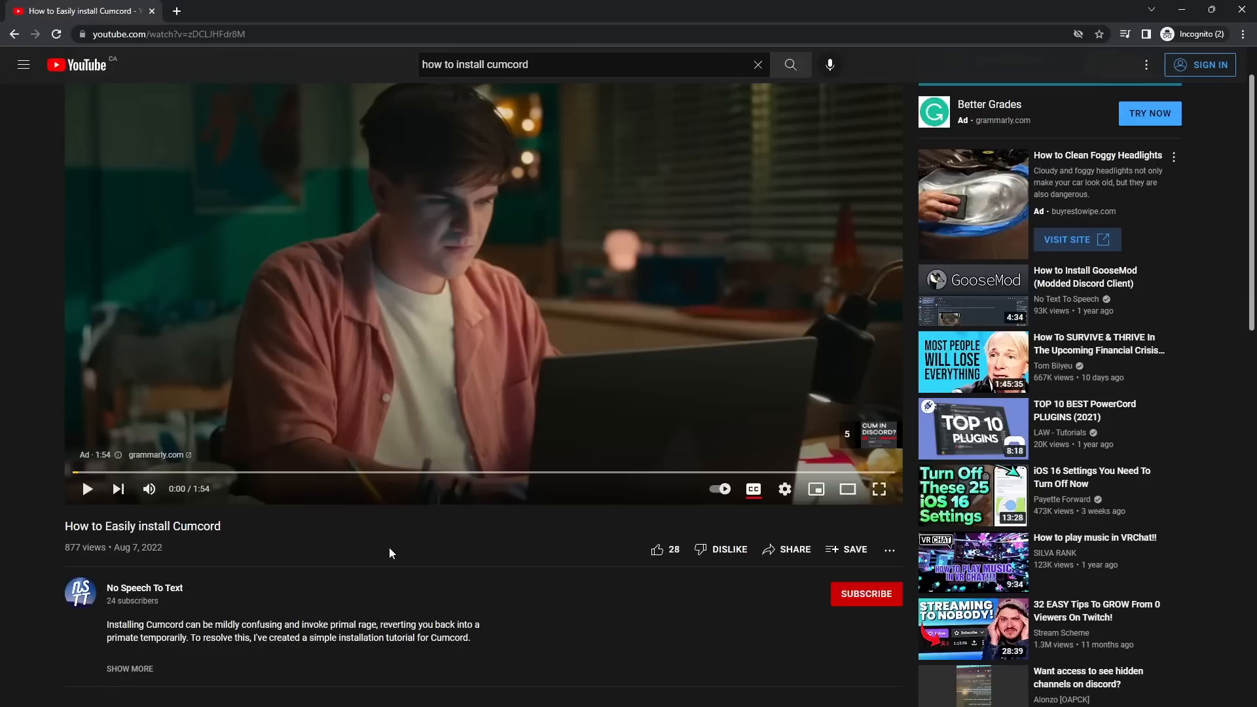
mouse_move(690, 12)
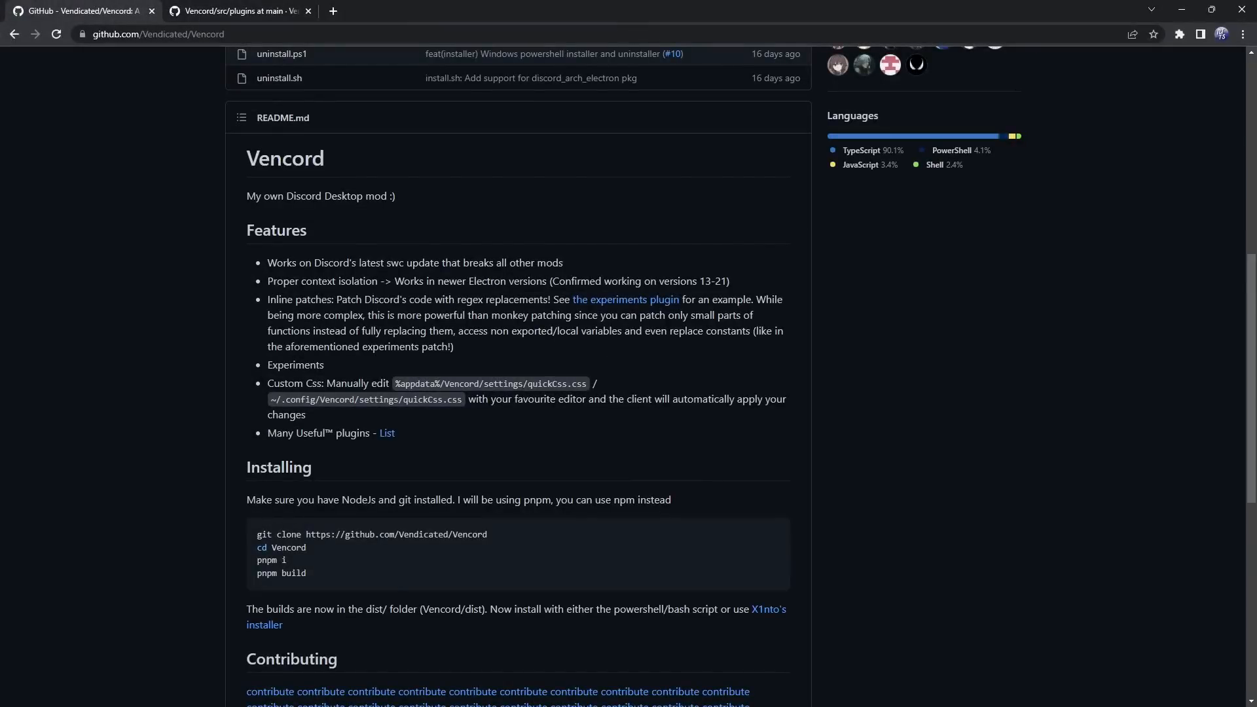
Step: View Vencord's src/plugins list, then scroll back to the README's Installing section
left_click(233, 10)
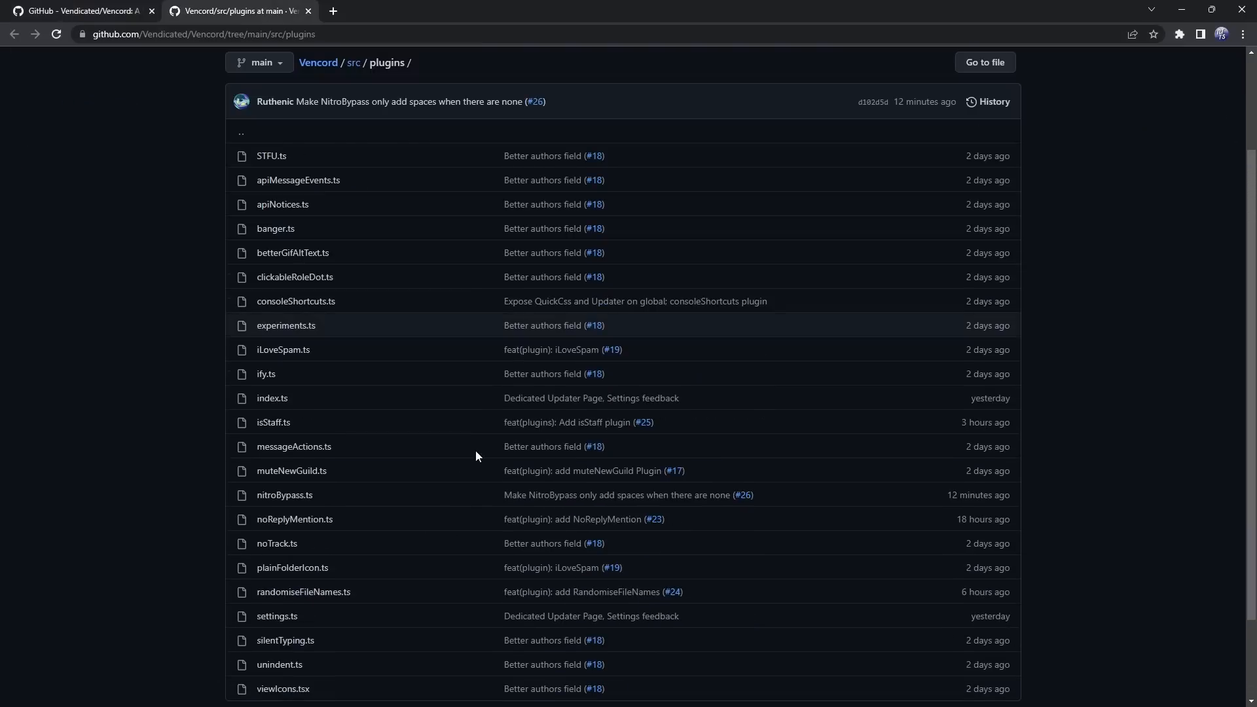
scroll("down", 3)
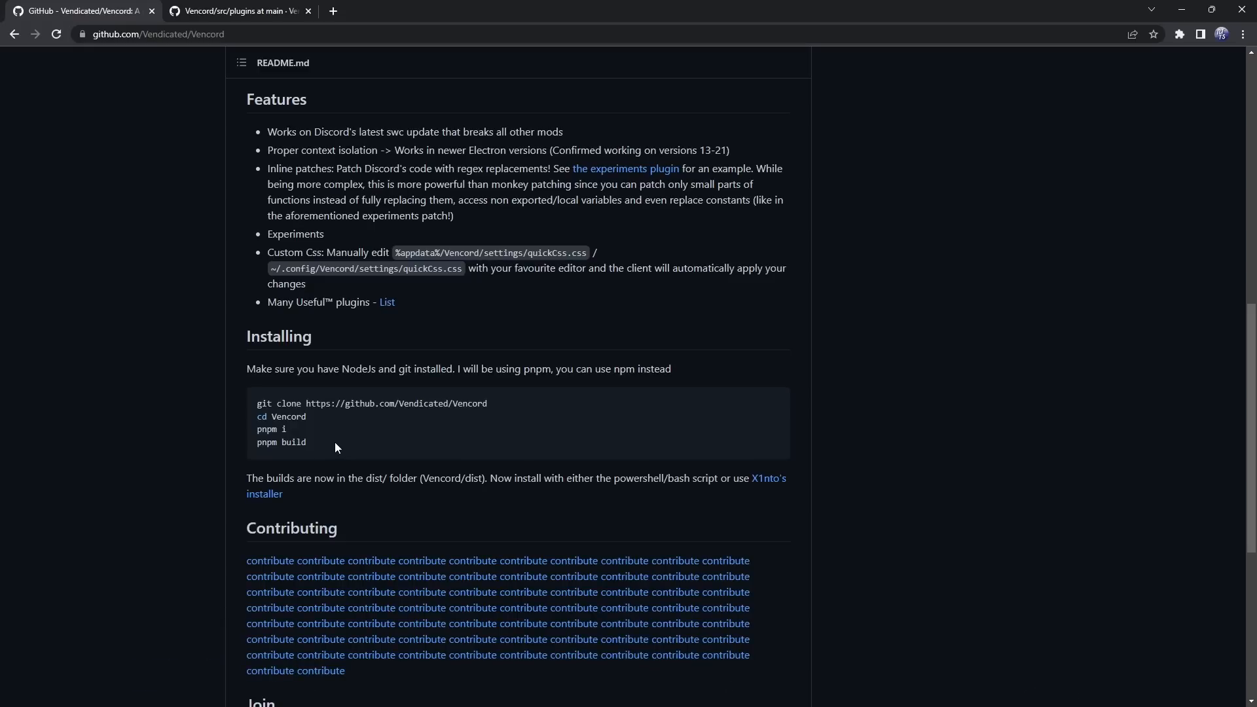
mouse_move(385, 6)
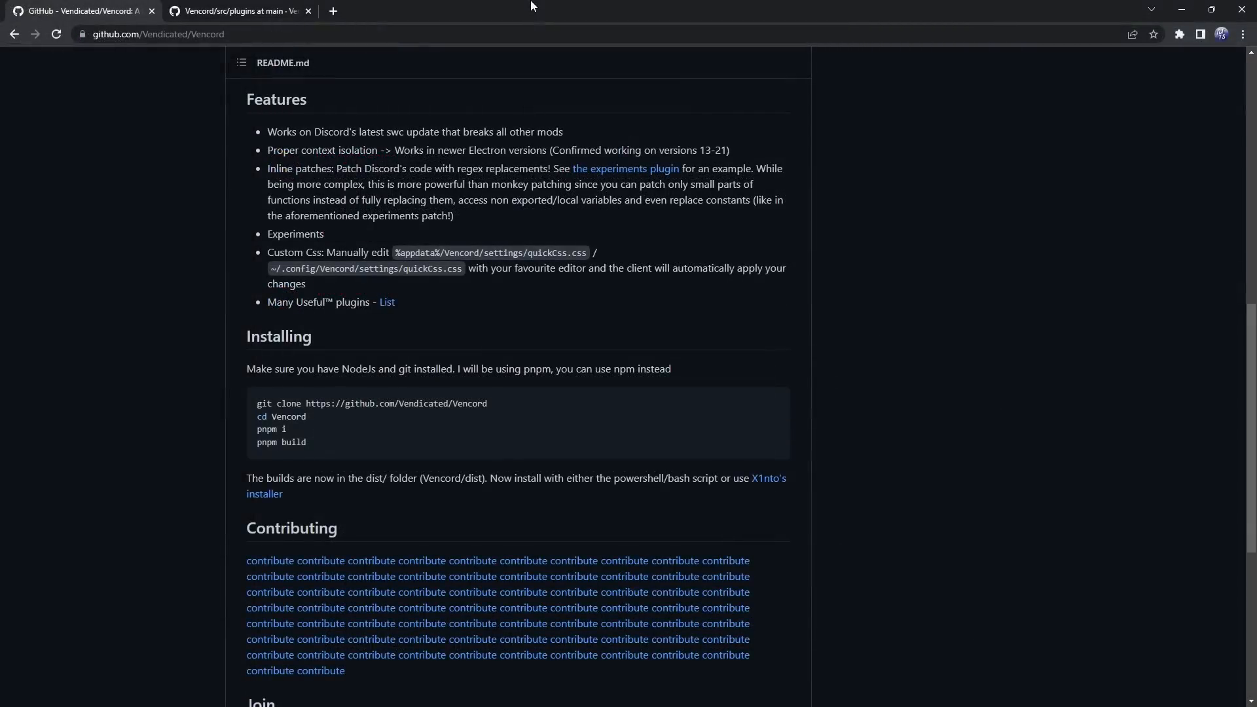
scroll("up", 3)
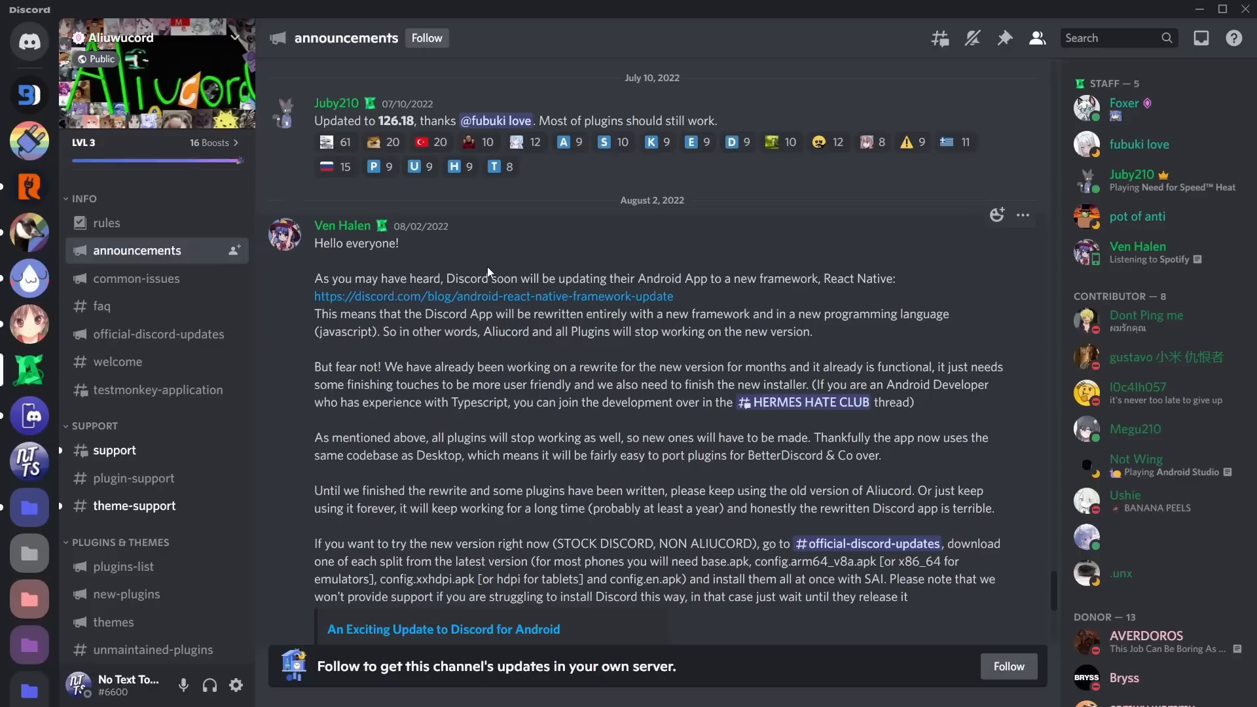
Step: Scroll through Aliucord's August 2022 posts on the React Native rewrite and version 126.21 plugins
scroll("down", 3)
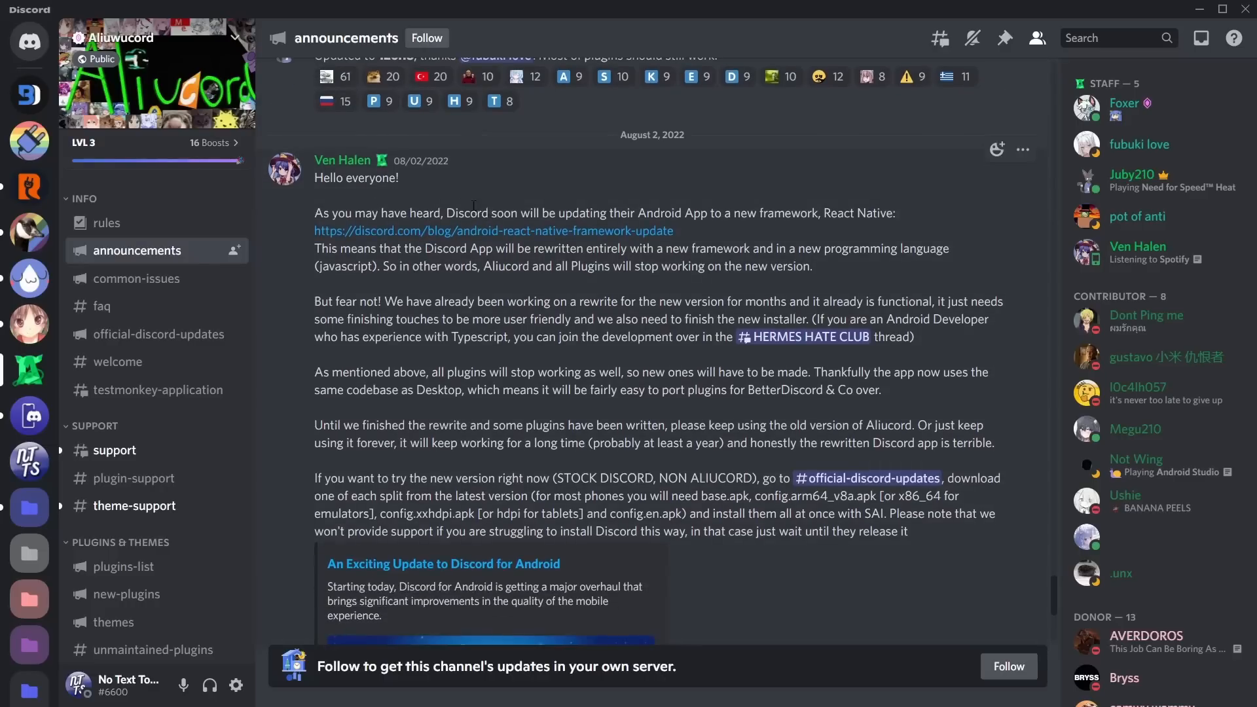
mouse_move(420, 160)
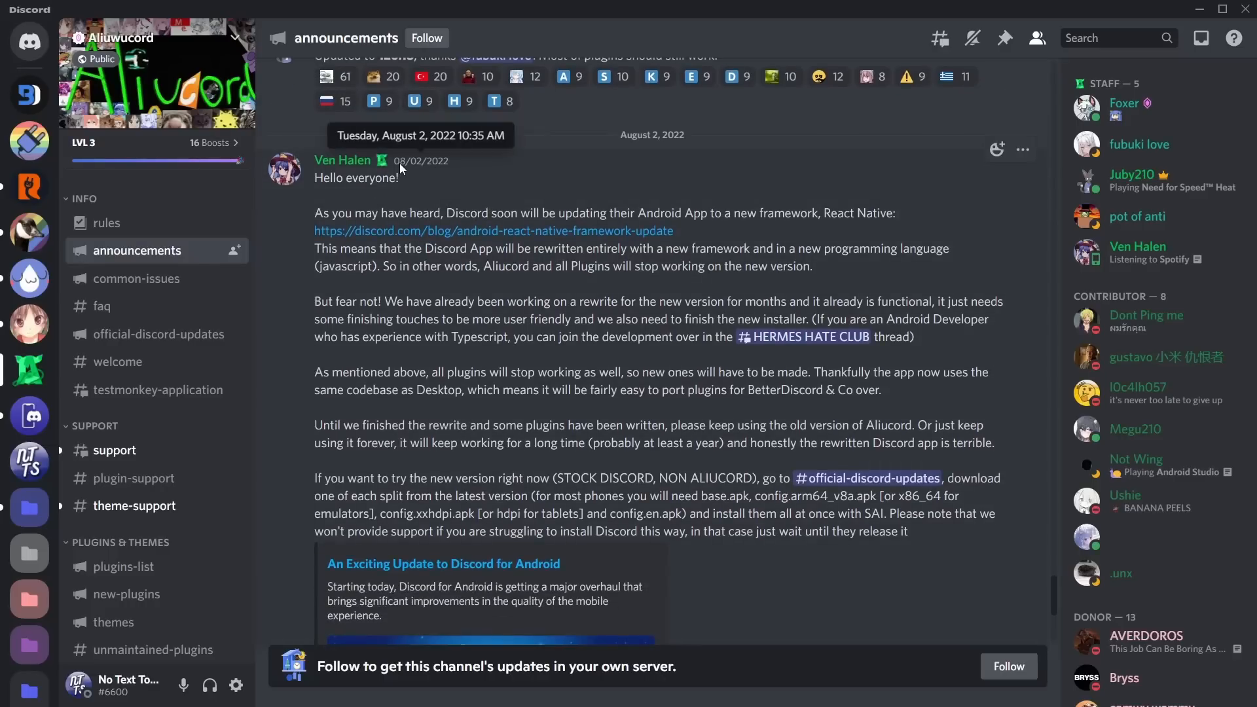
mouse_move(695, 230)
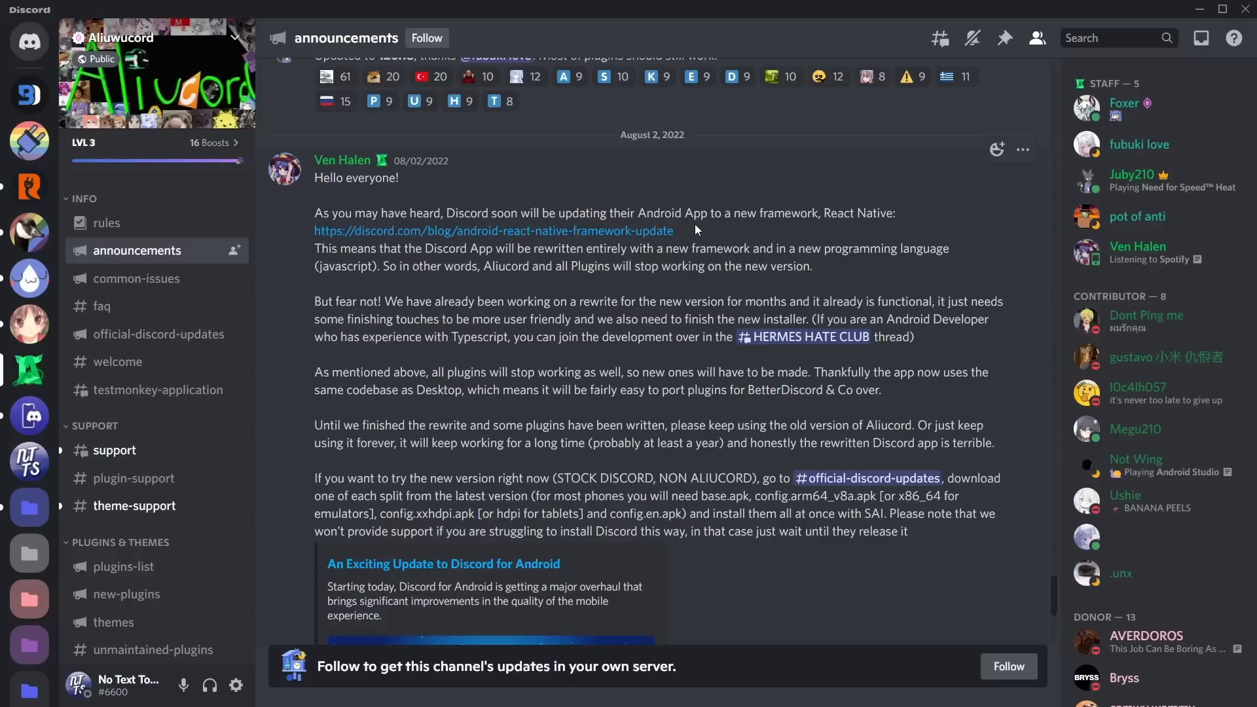
scroll("down", 3)
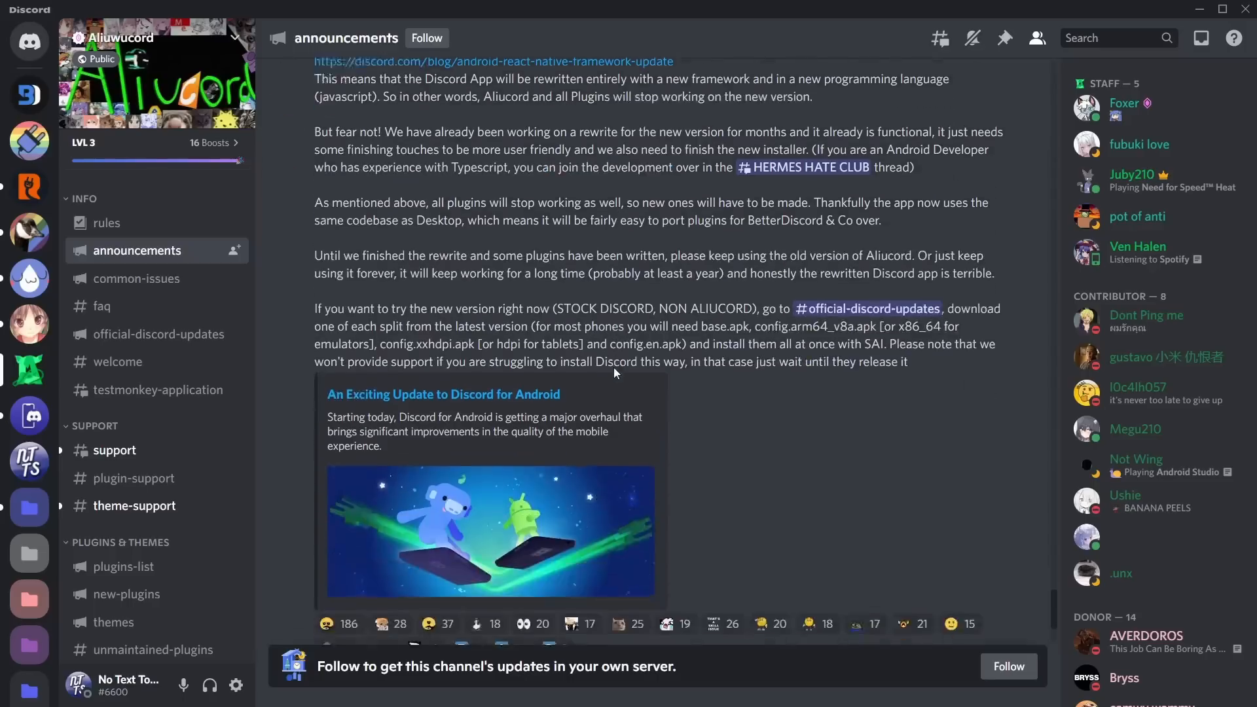
scroll("down", 3)
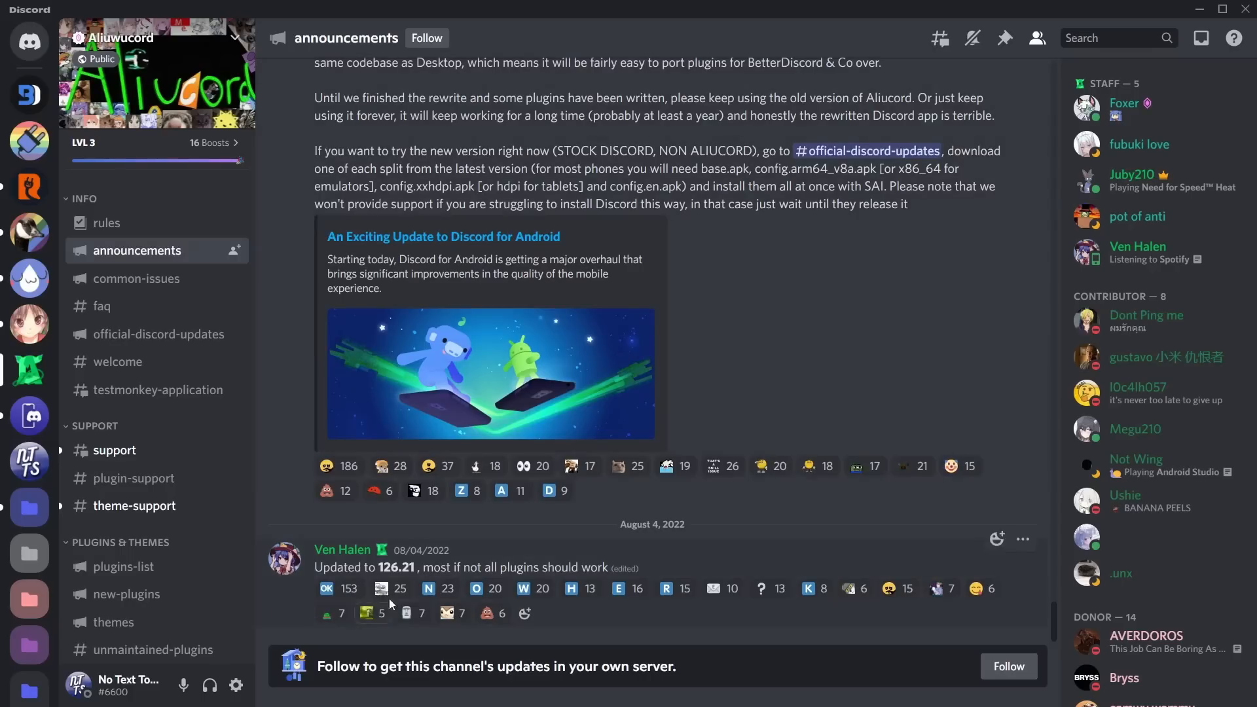
mouse_move(700, 567)
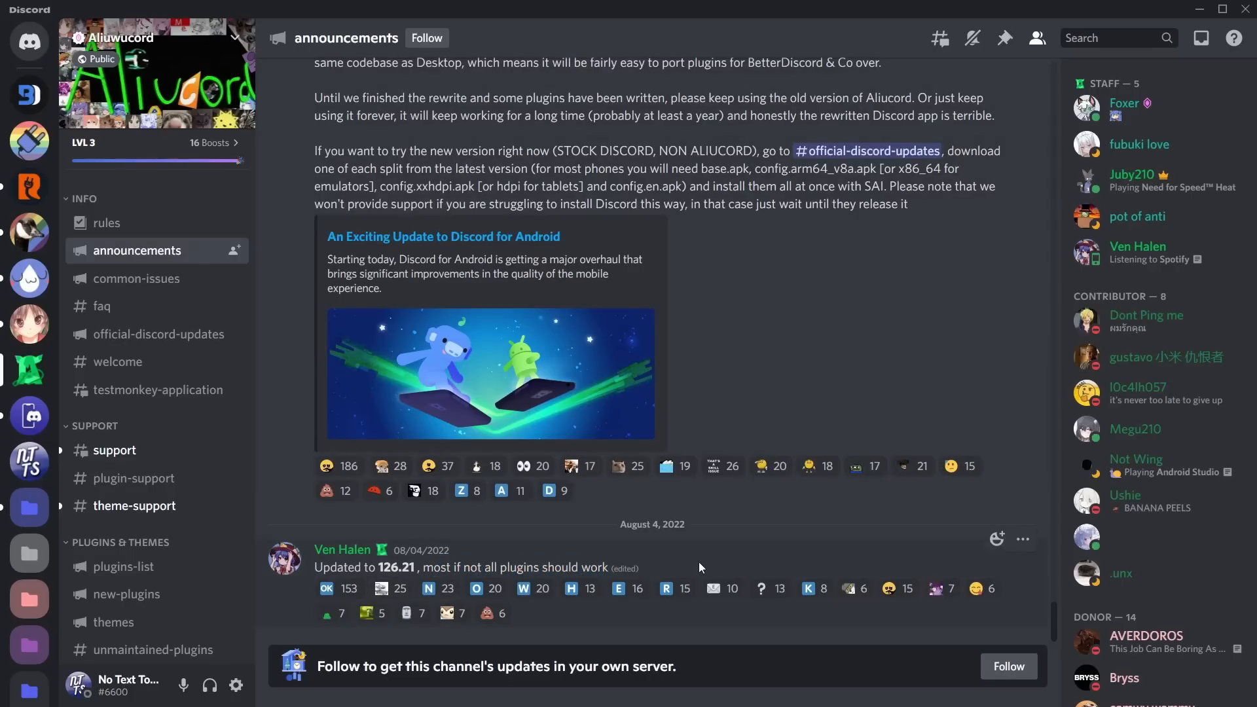
scroll("up", 3)
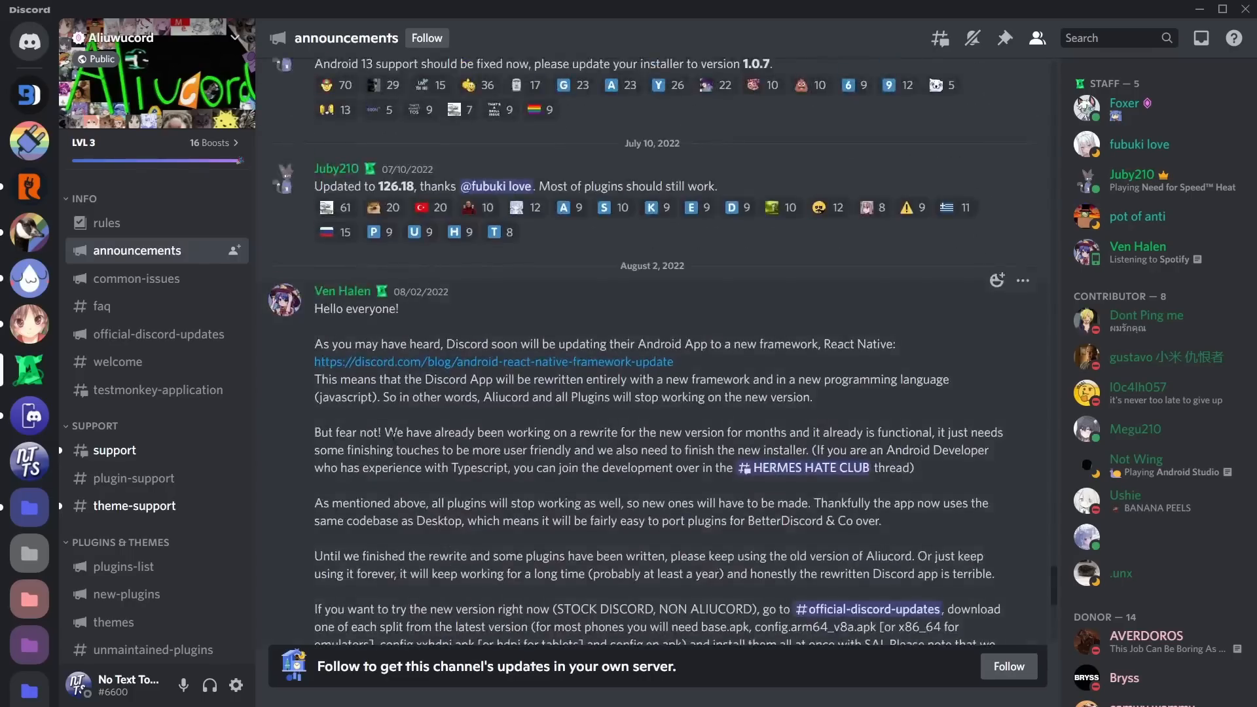
scroll("down", 3)
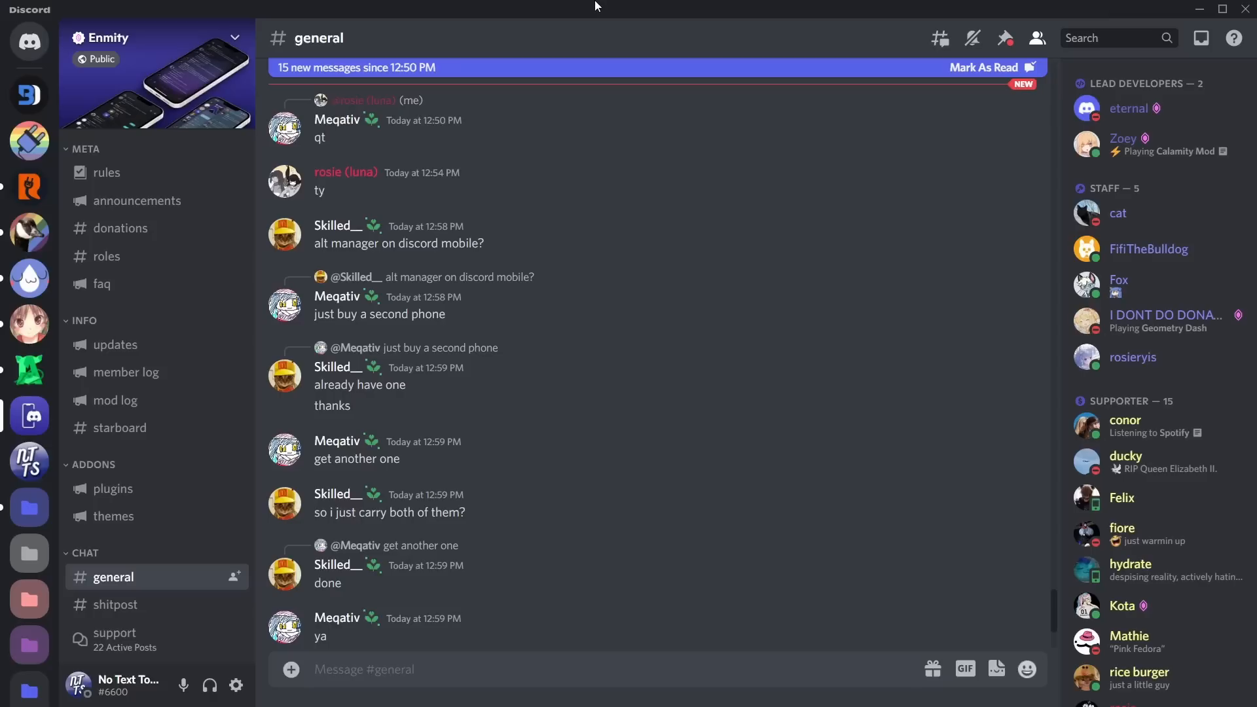
mouse_move(554, 378)
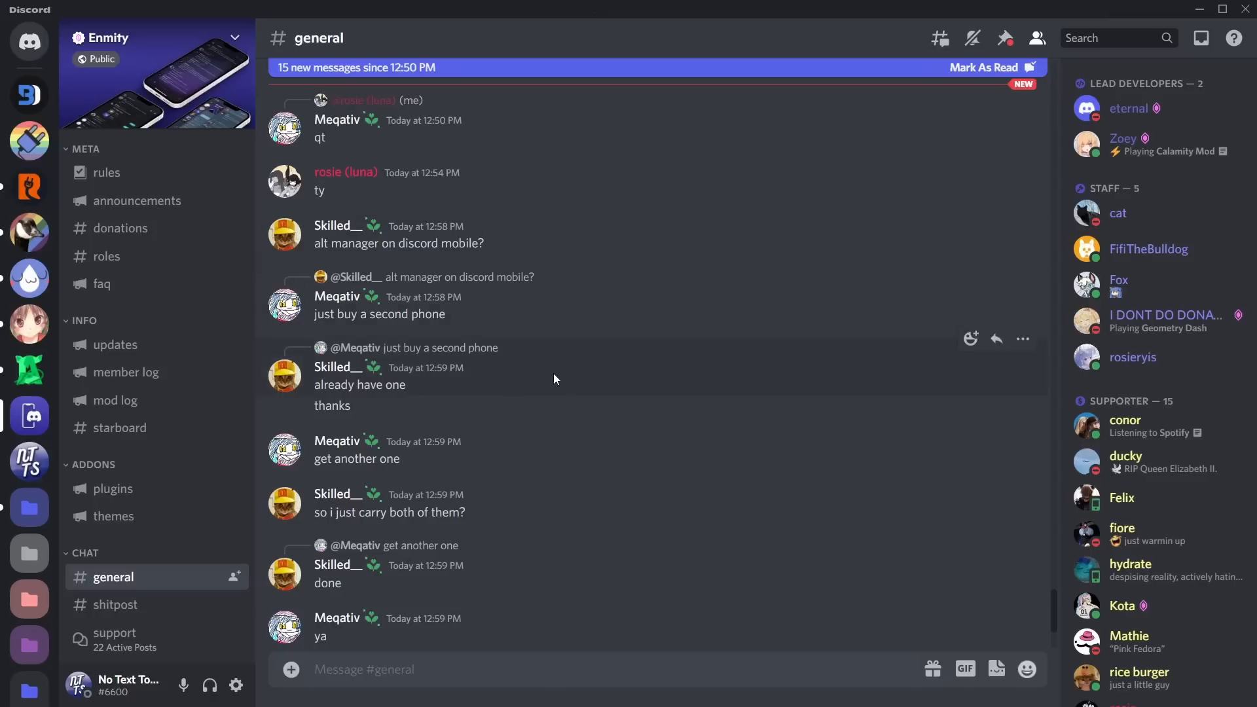
mouse_move(649, 5)
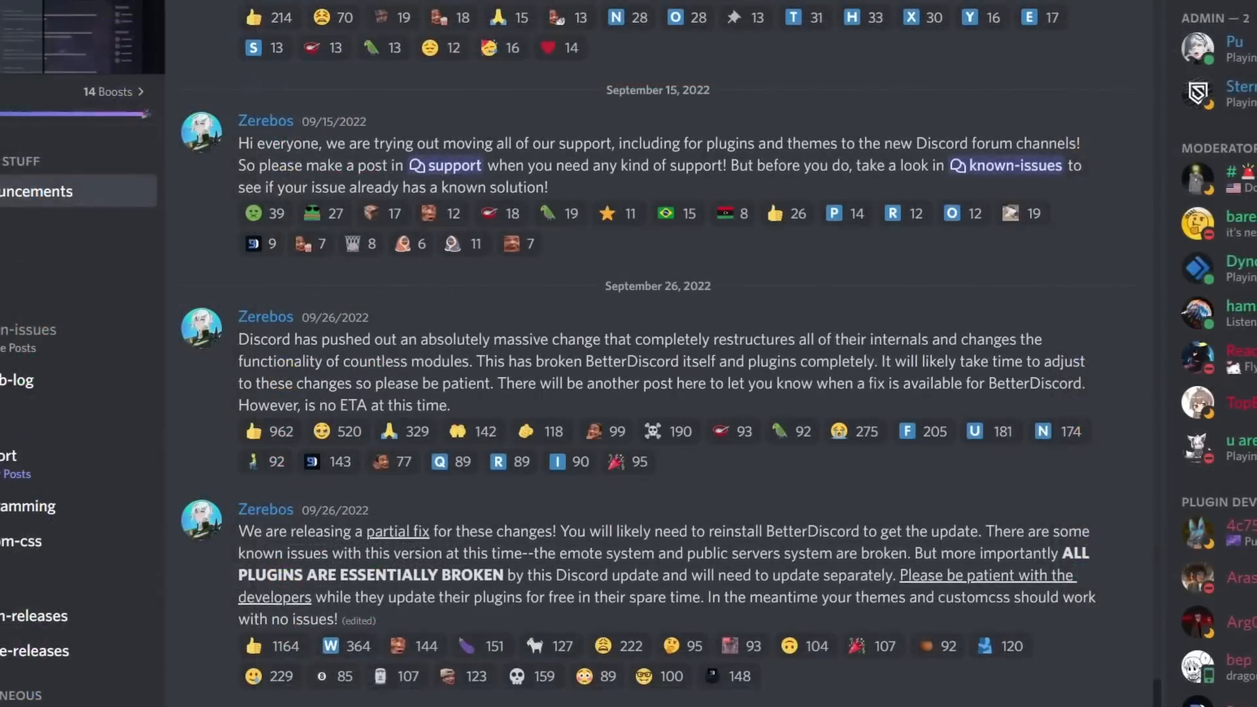
Step: Scroll the Enmity #general chat before returning to BetterDiscord's breaking-update announcements
scroll("down", 3)
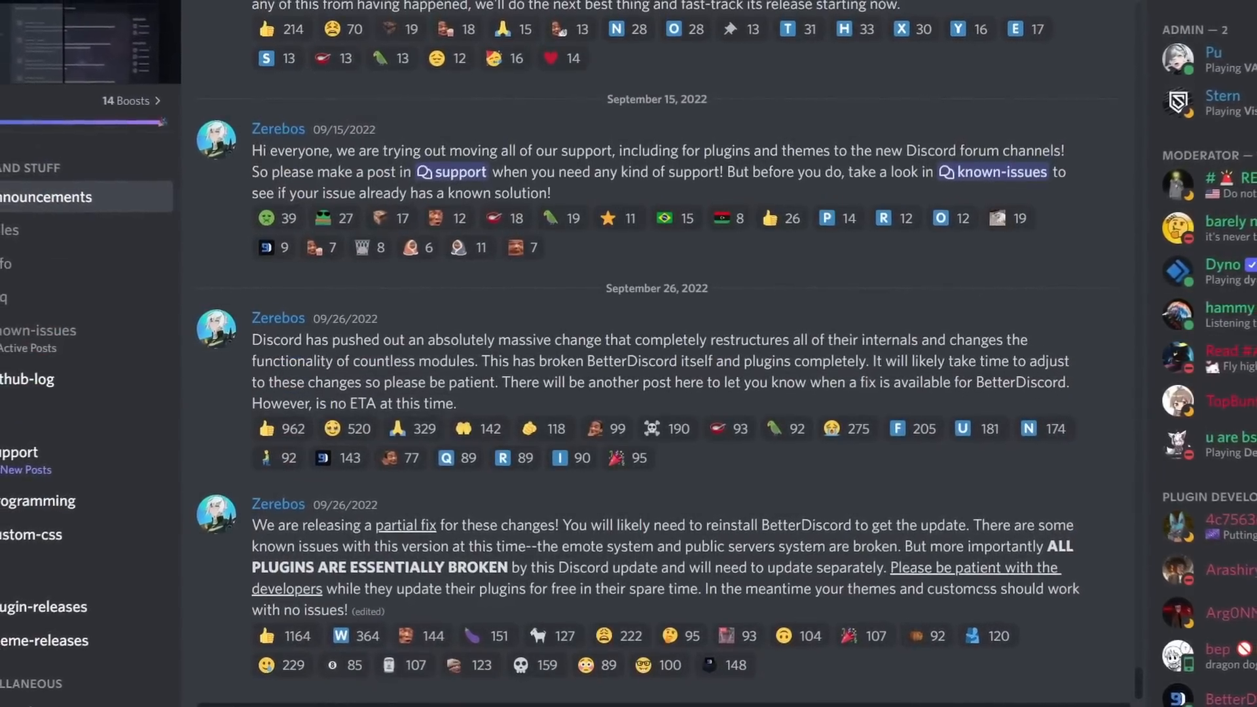